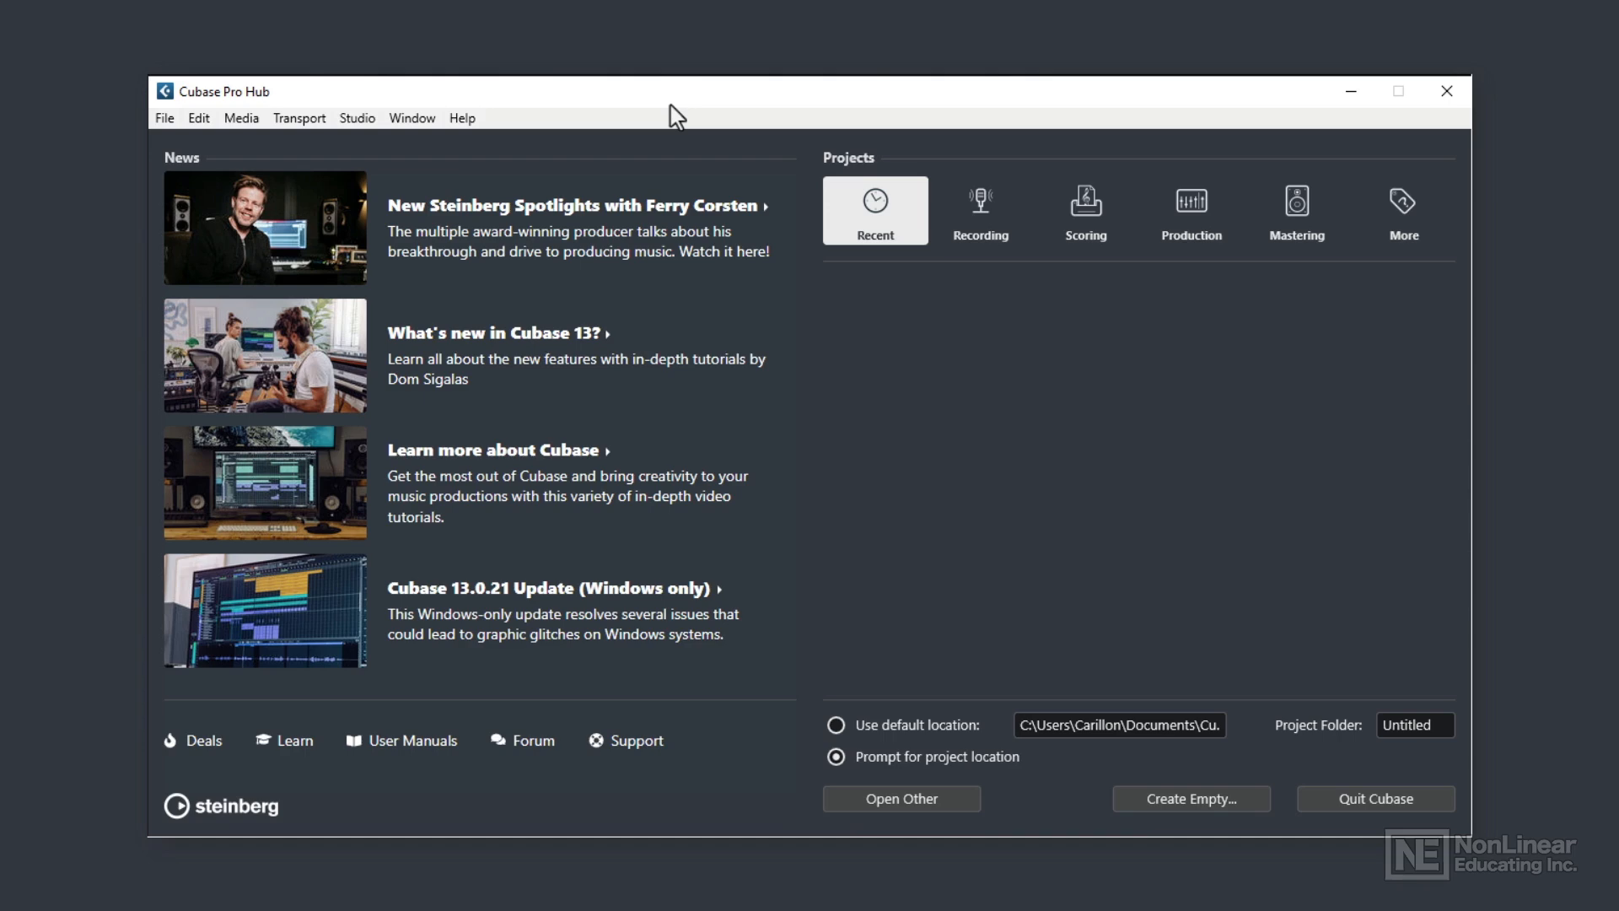
{"action": "mouse_move", "coordinate": [209, 122]}
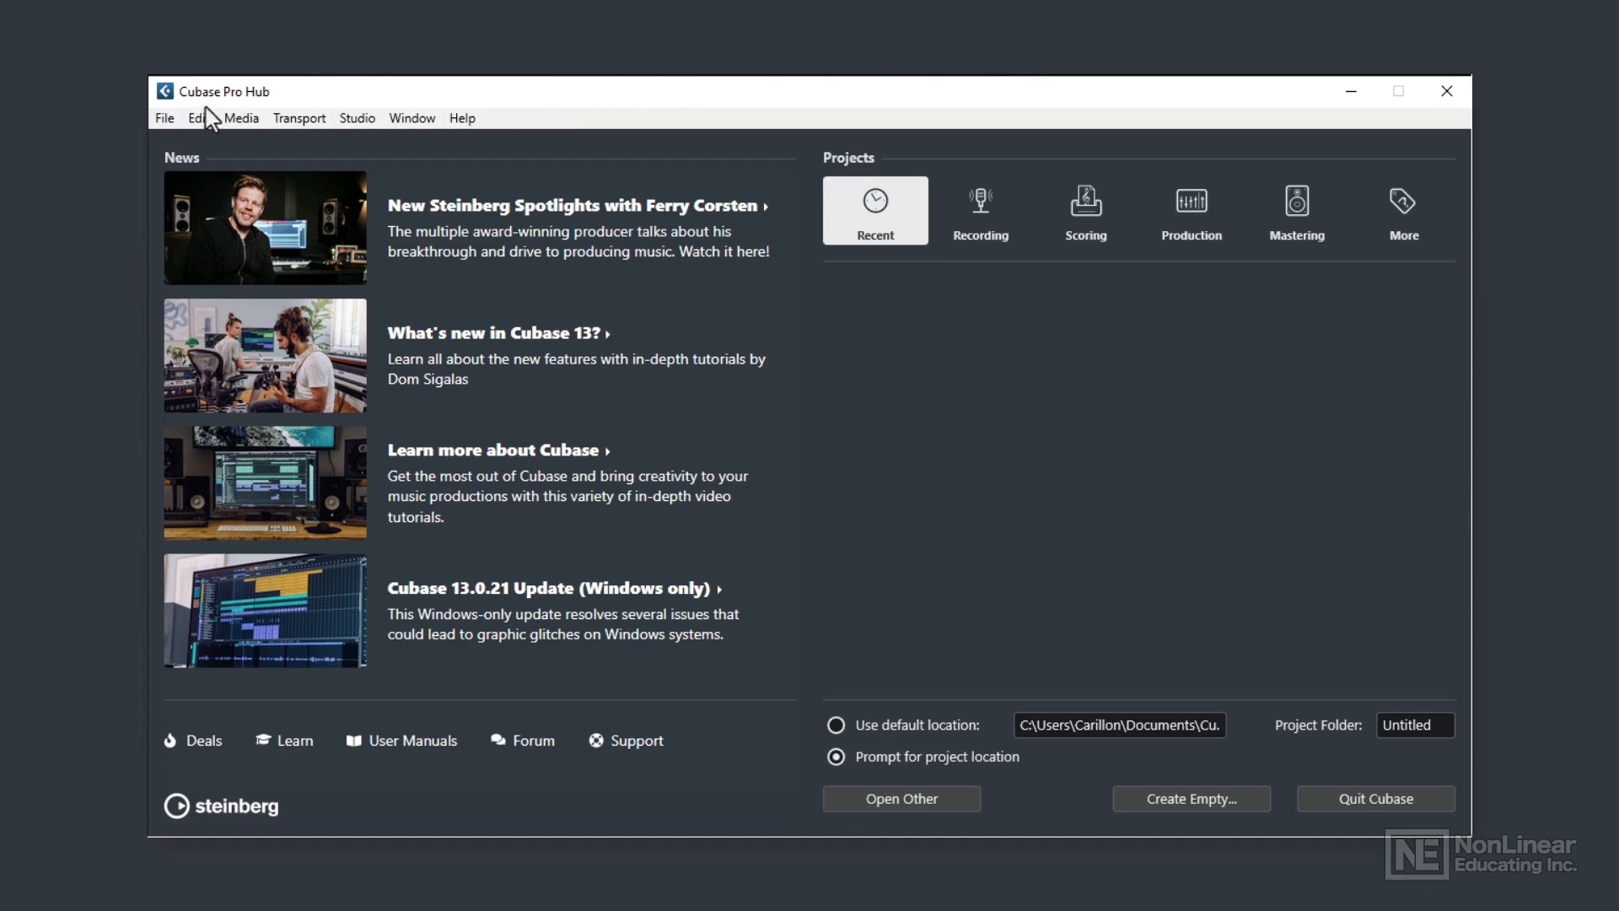
{"action": "mouse_move", "coordinate": [265, 118]}
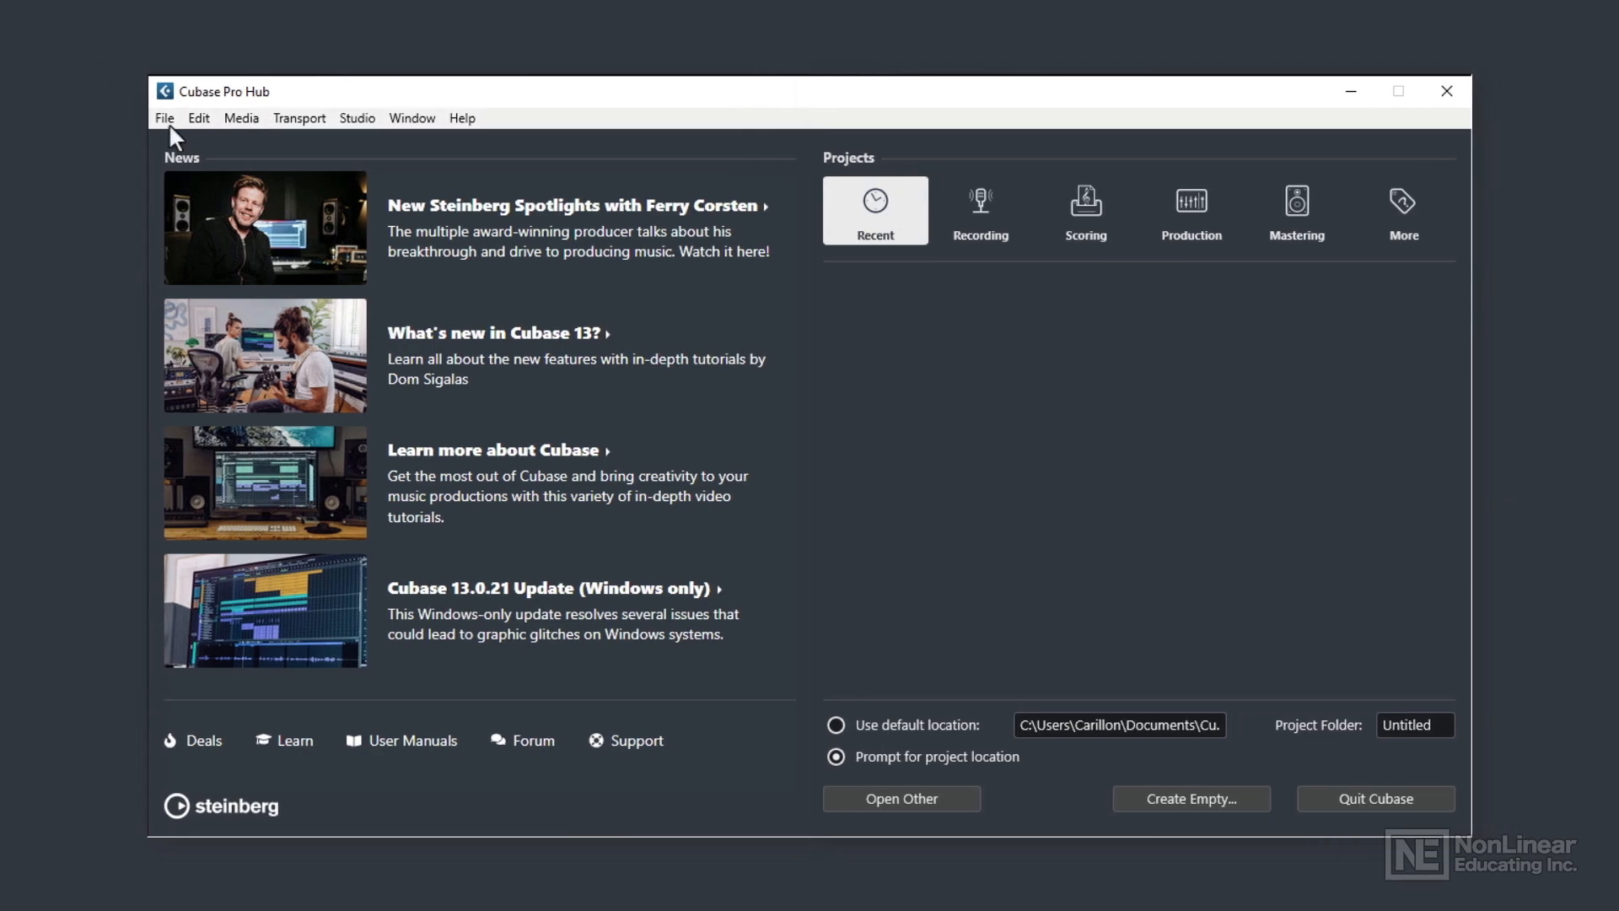
Look through the Edit, Transport, Window and Help menus, then dismiss them.
{"action": "left_click", "coordinate": [199, 118]}
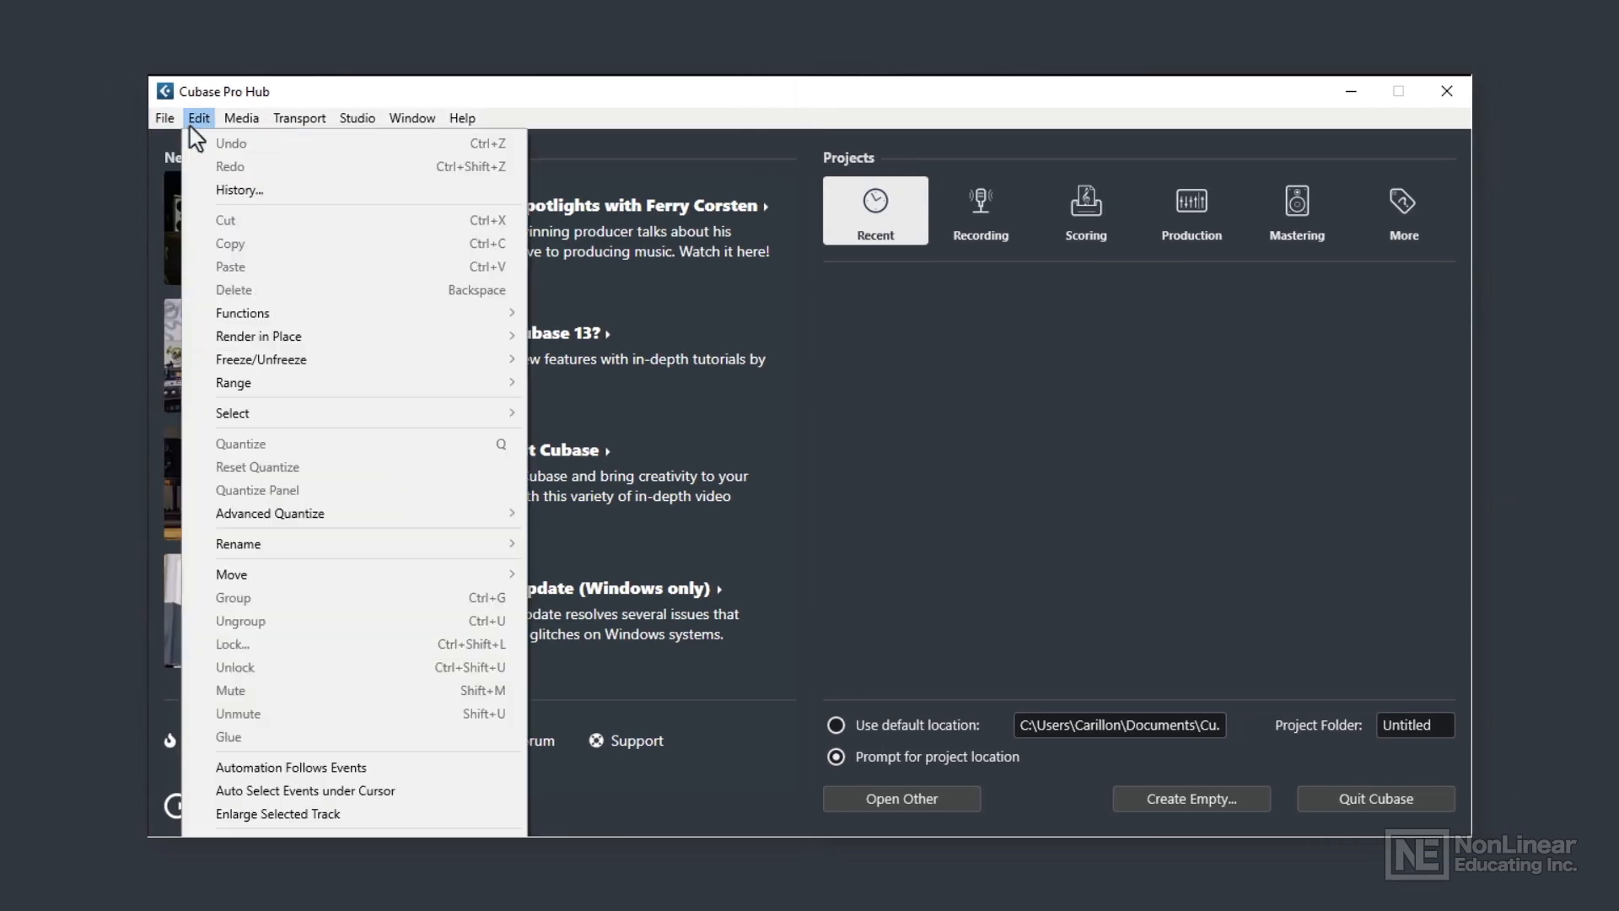
{"action": "left_click", "coordinate": [298, 118]}
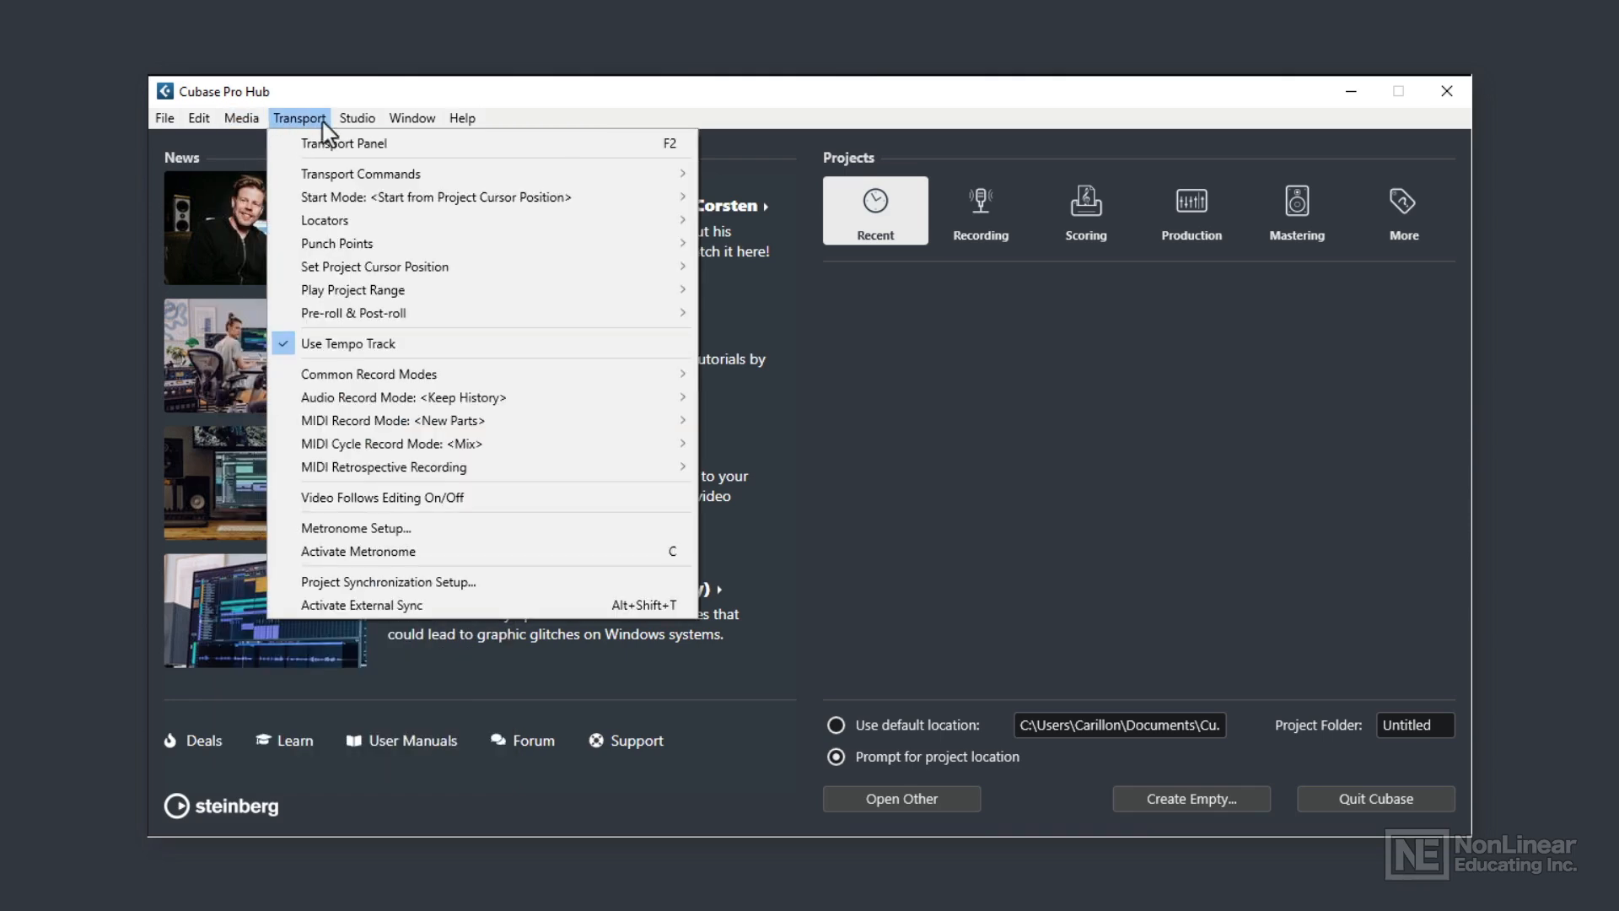
{"action": "left_click", "coordinate": [412, 118]}
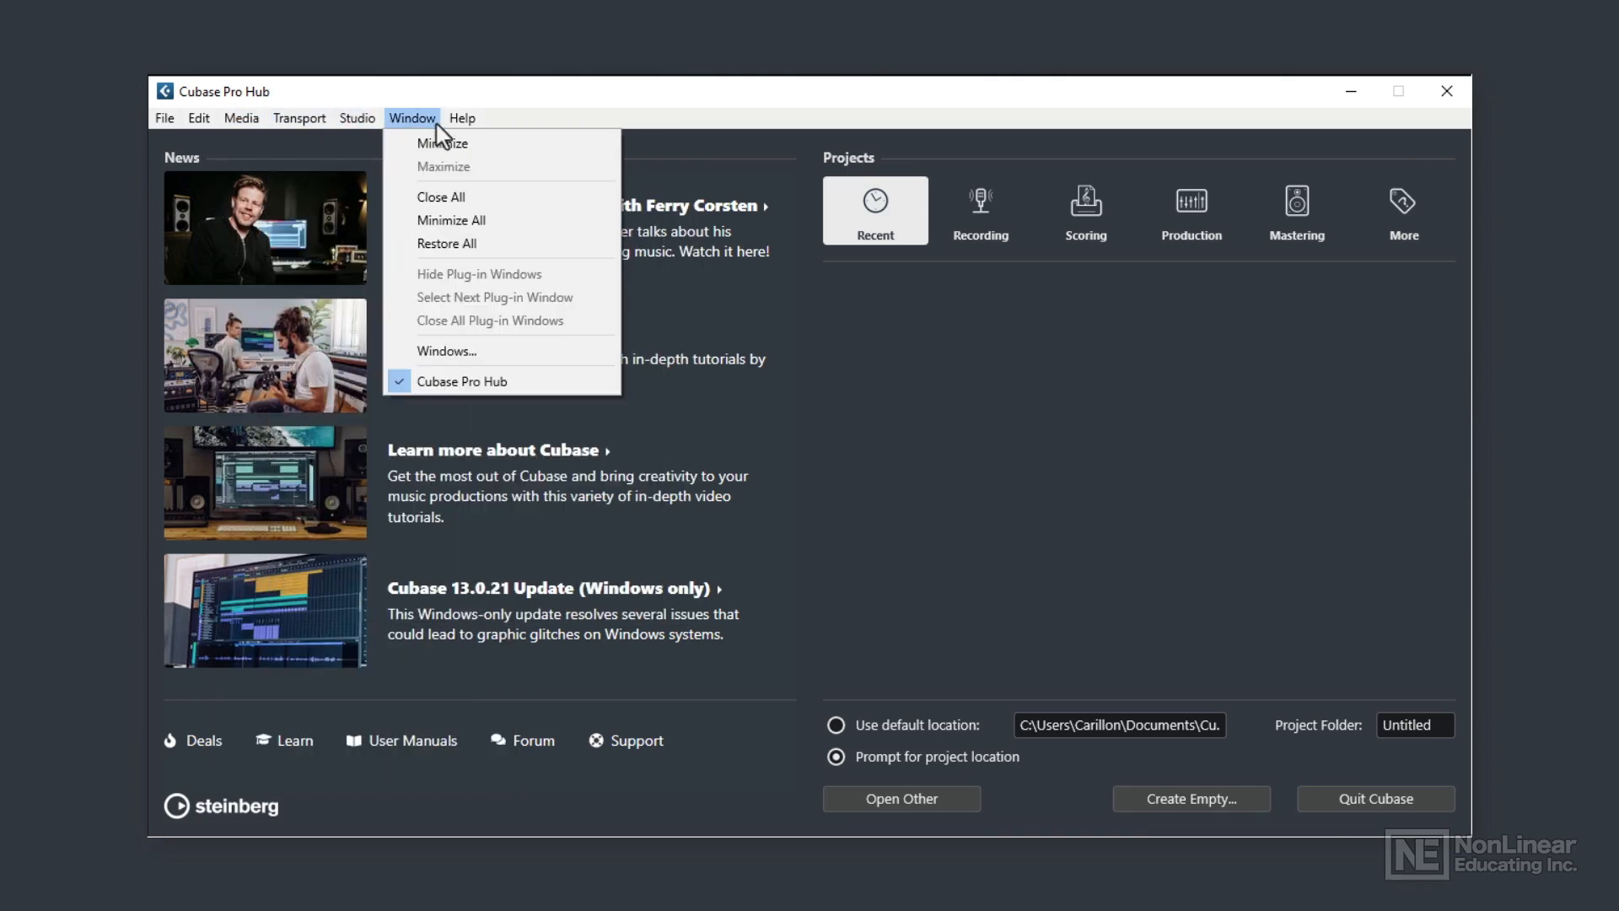
{"action": "left_click", "coordinate": [462, 118]}
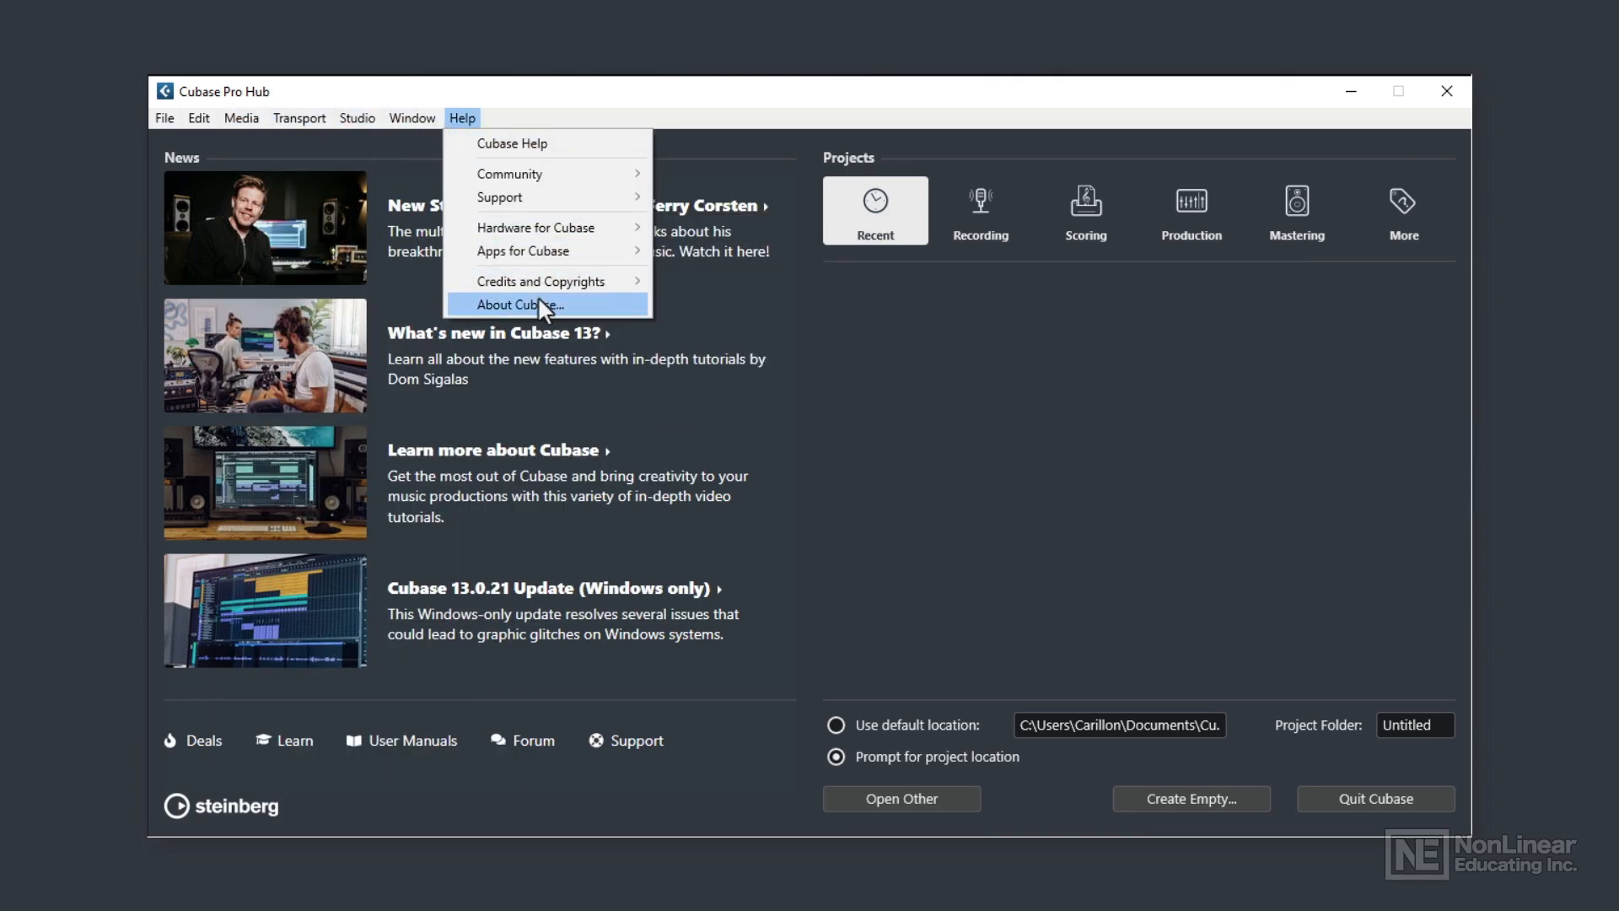
{"action": "left_click", "coordinate": [518, 305]}
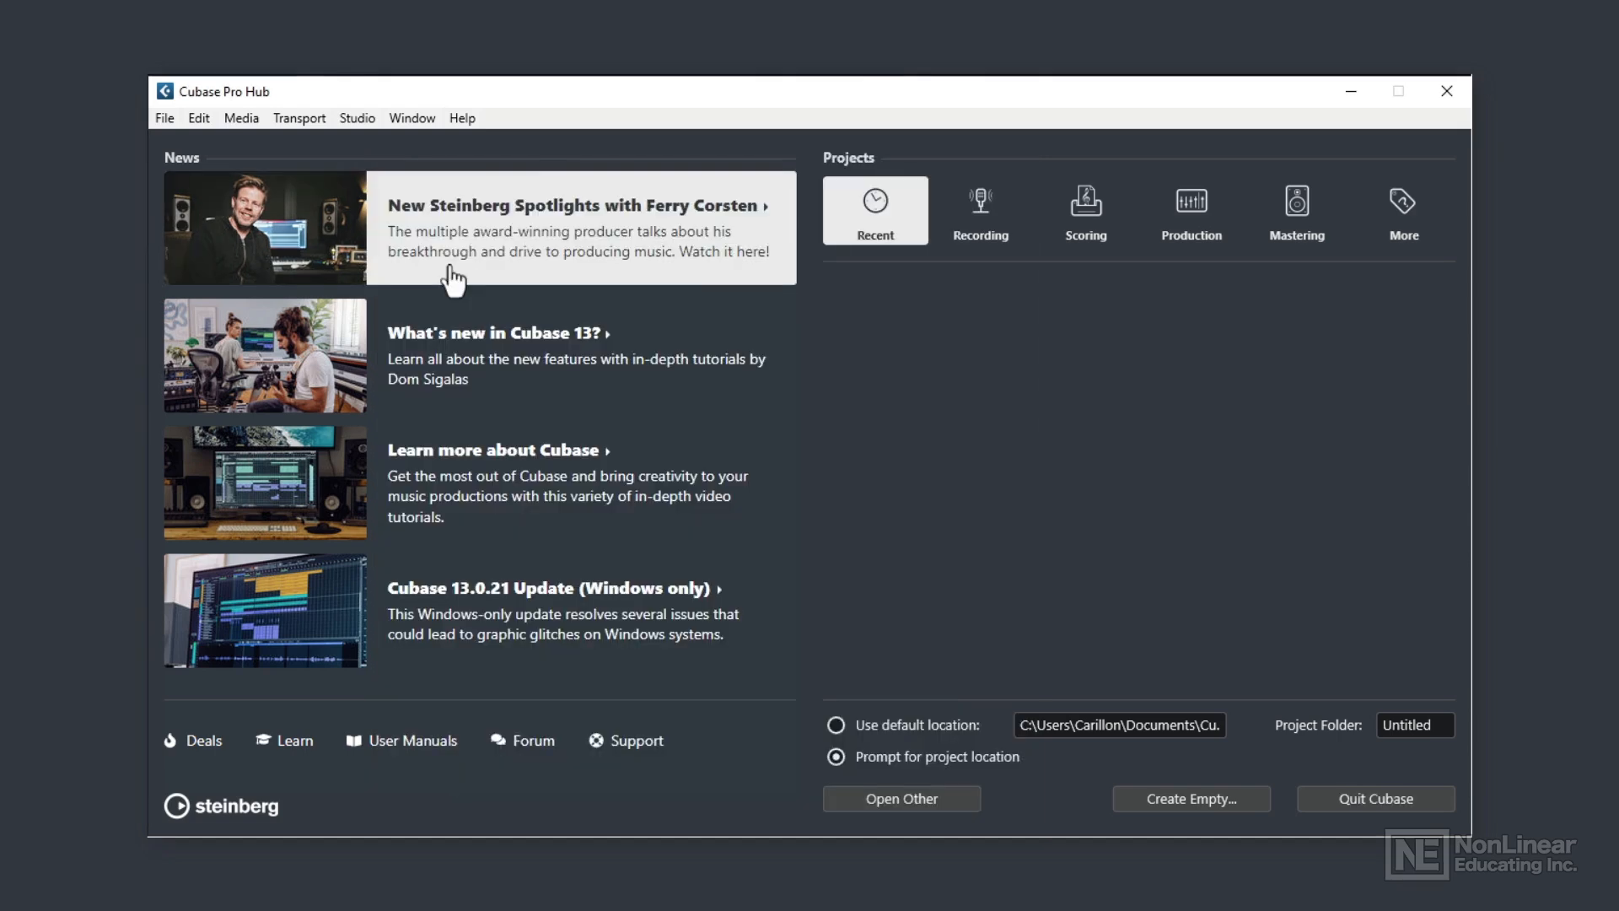
{"action": "mouse_move", "coordinate": [569, 106]}
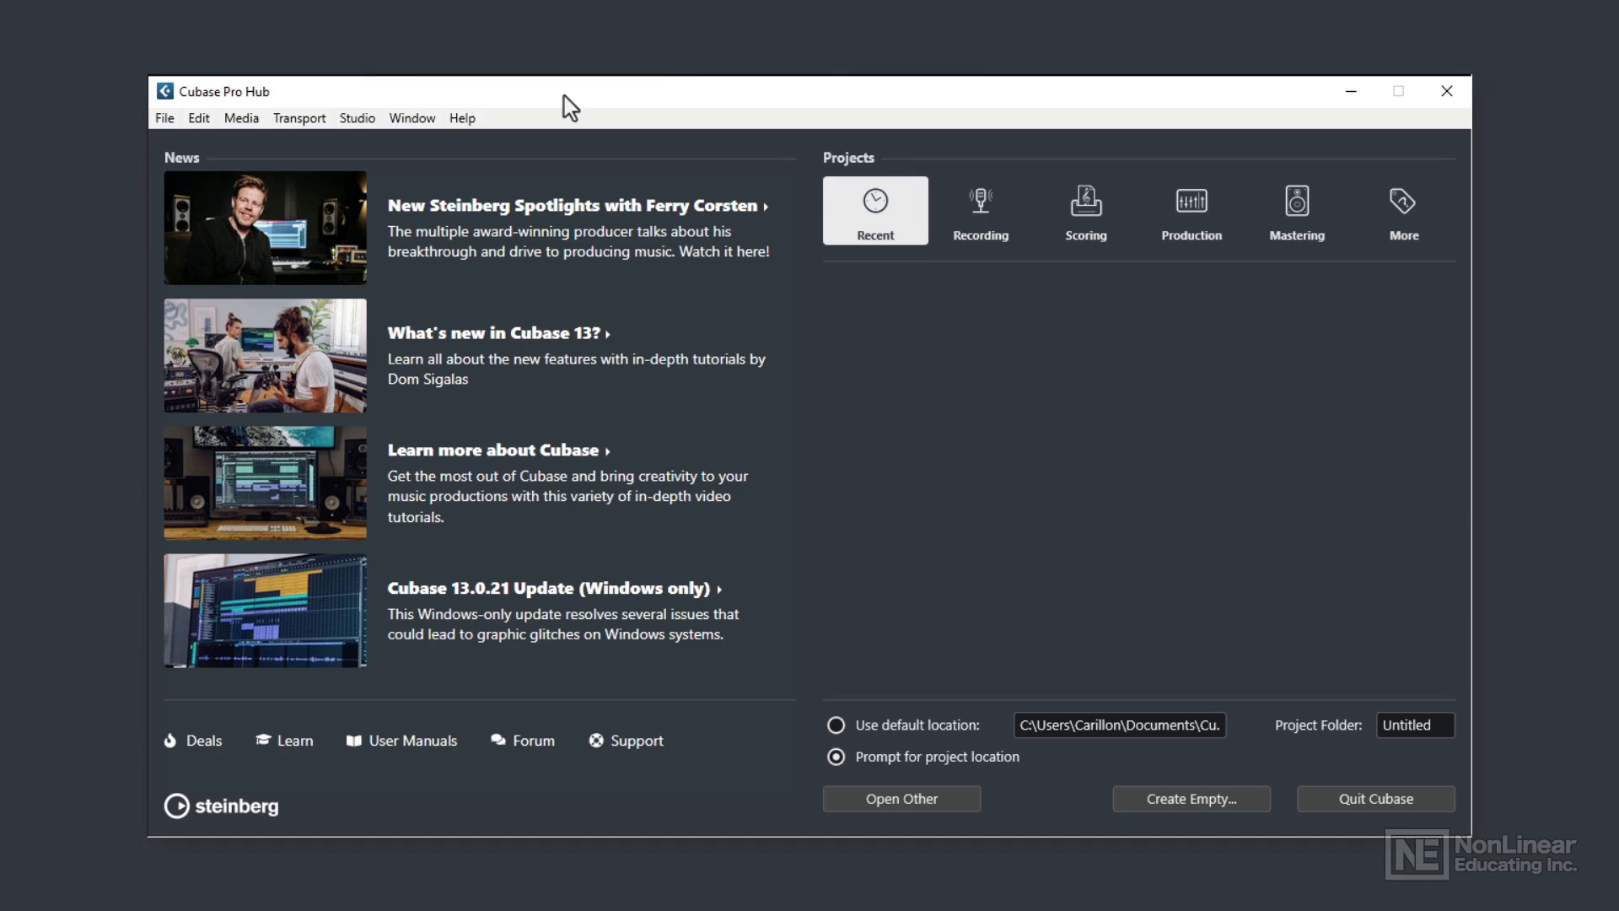
{"action": "mouse_move", "coordinate": [629, 266]}
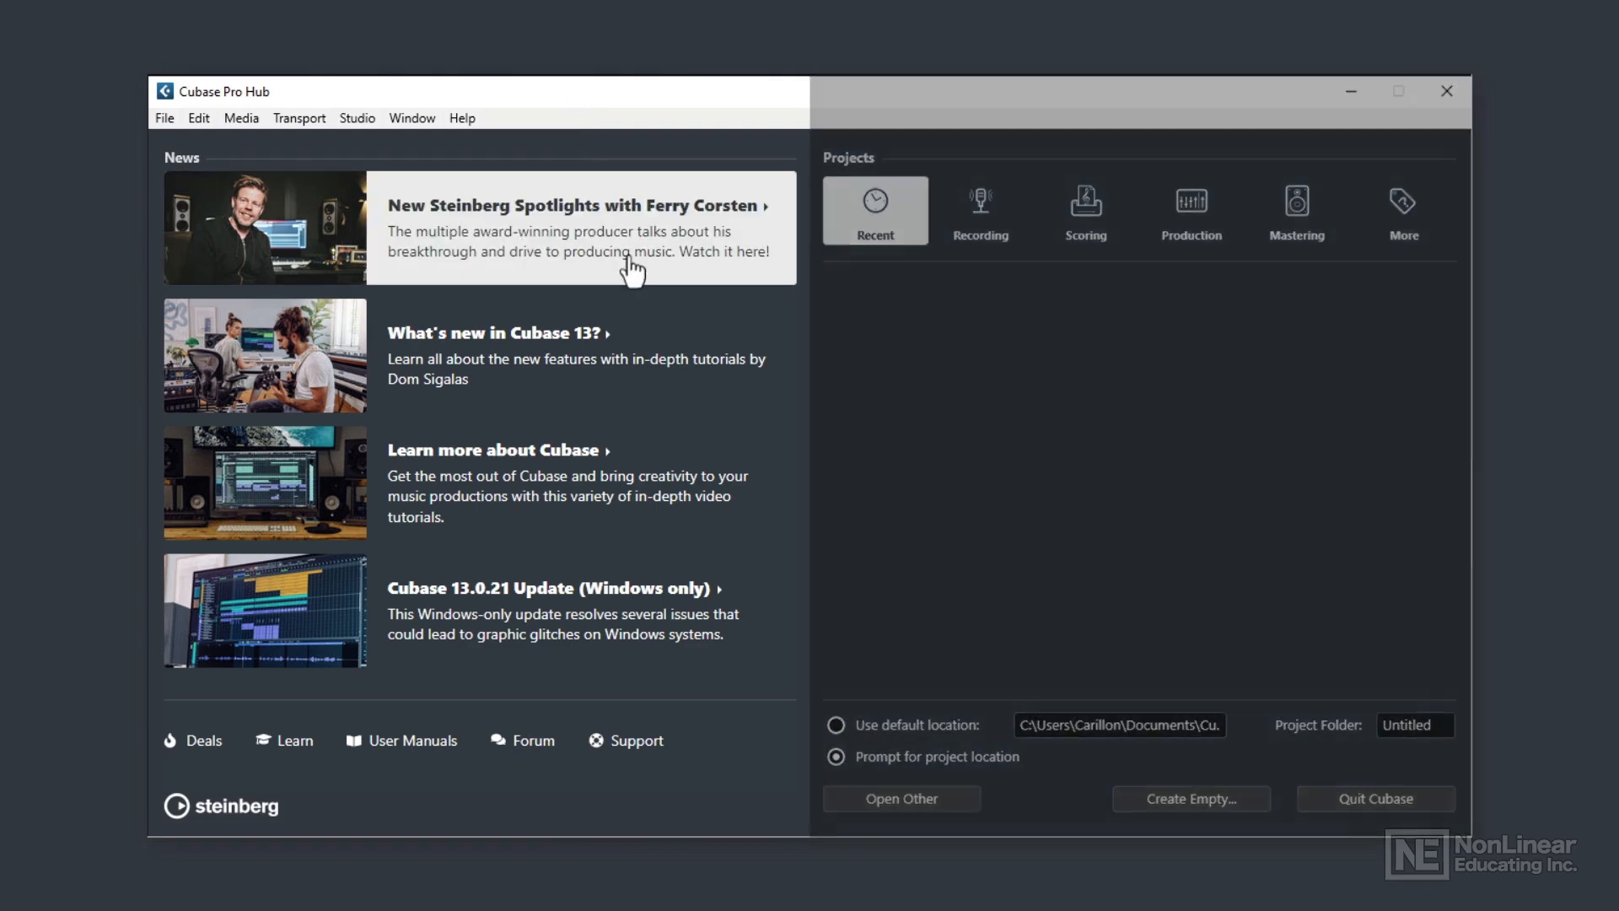
{"action": "mouse_move", "coordinate": [351, 452]}
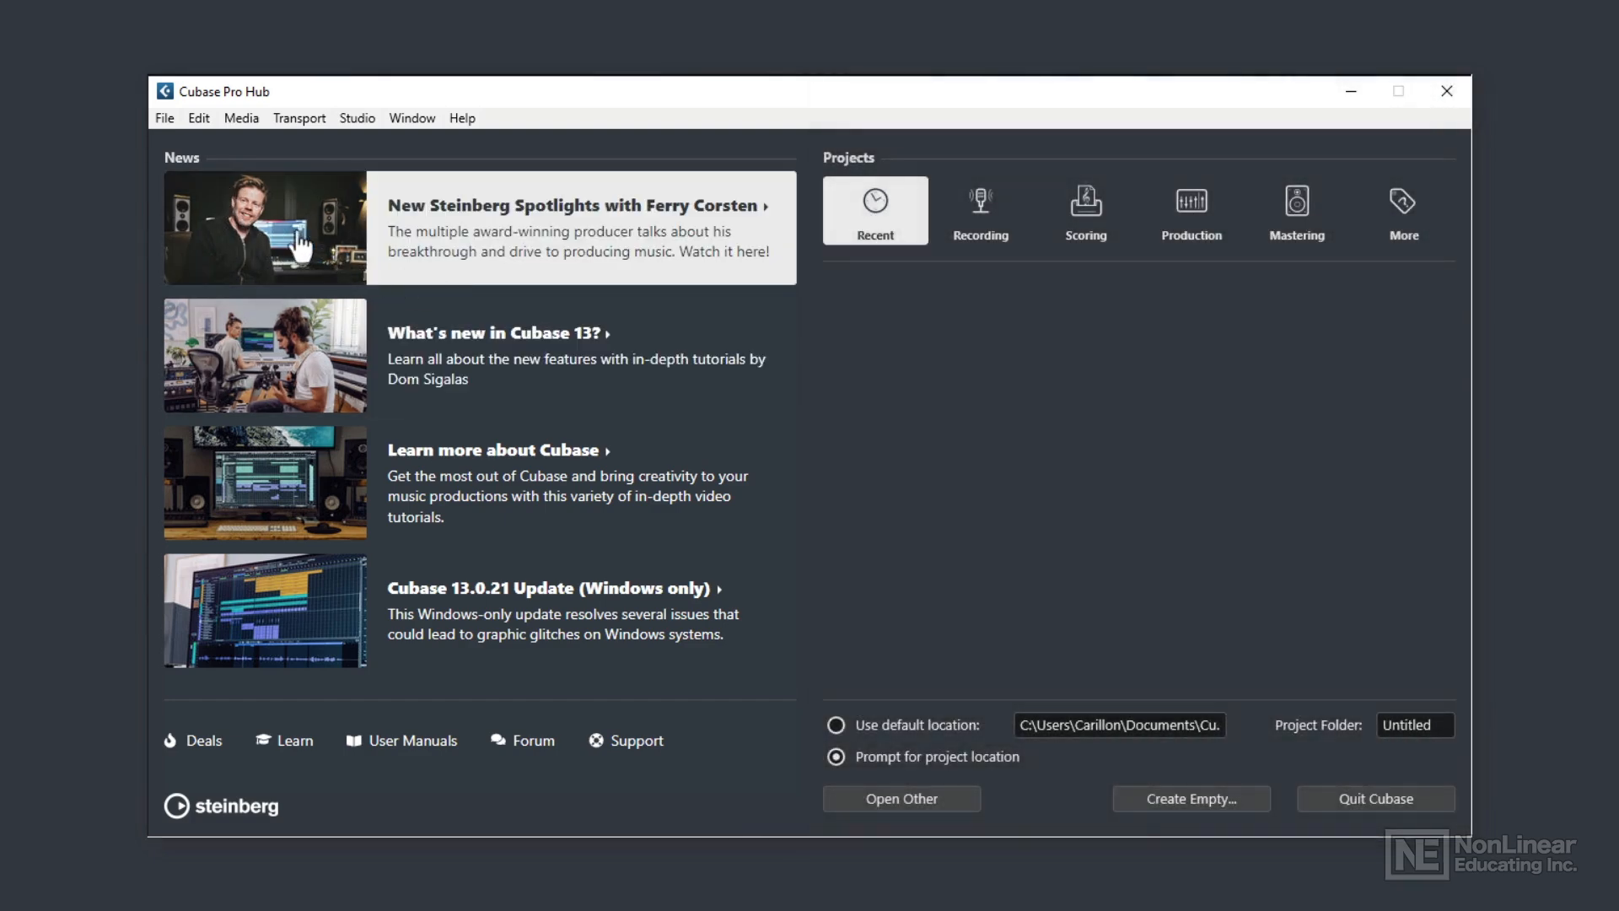
{"action": "mouse_move", "coordinate": [292, 307]}
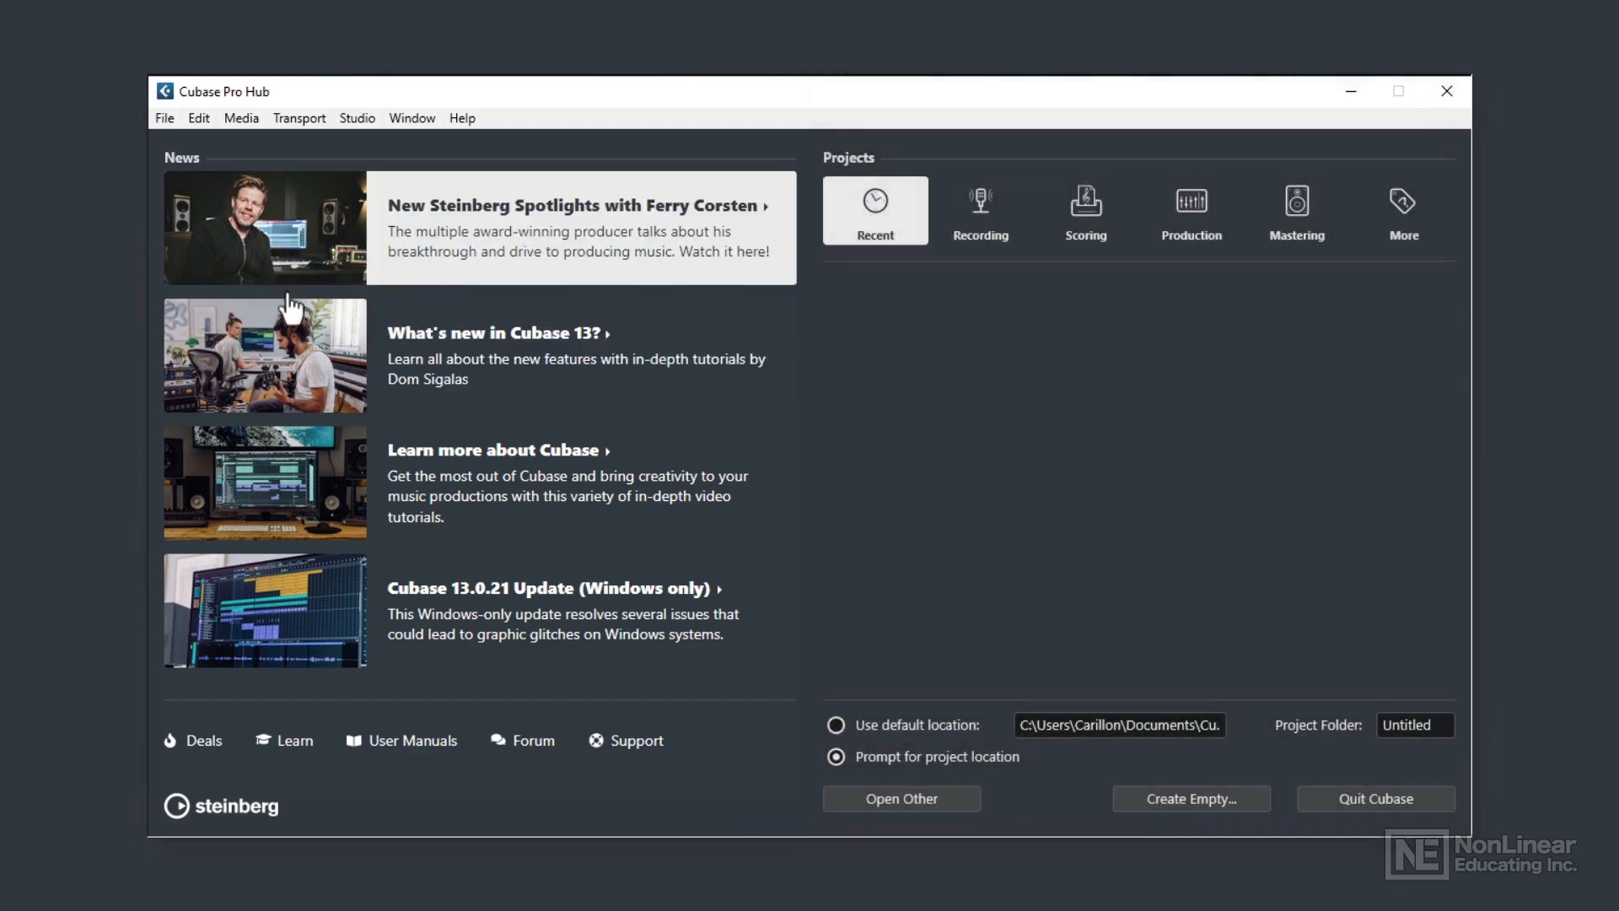
{"action": "mouse_move", "coordinate": [286, 573]}
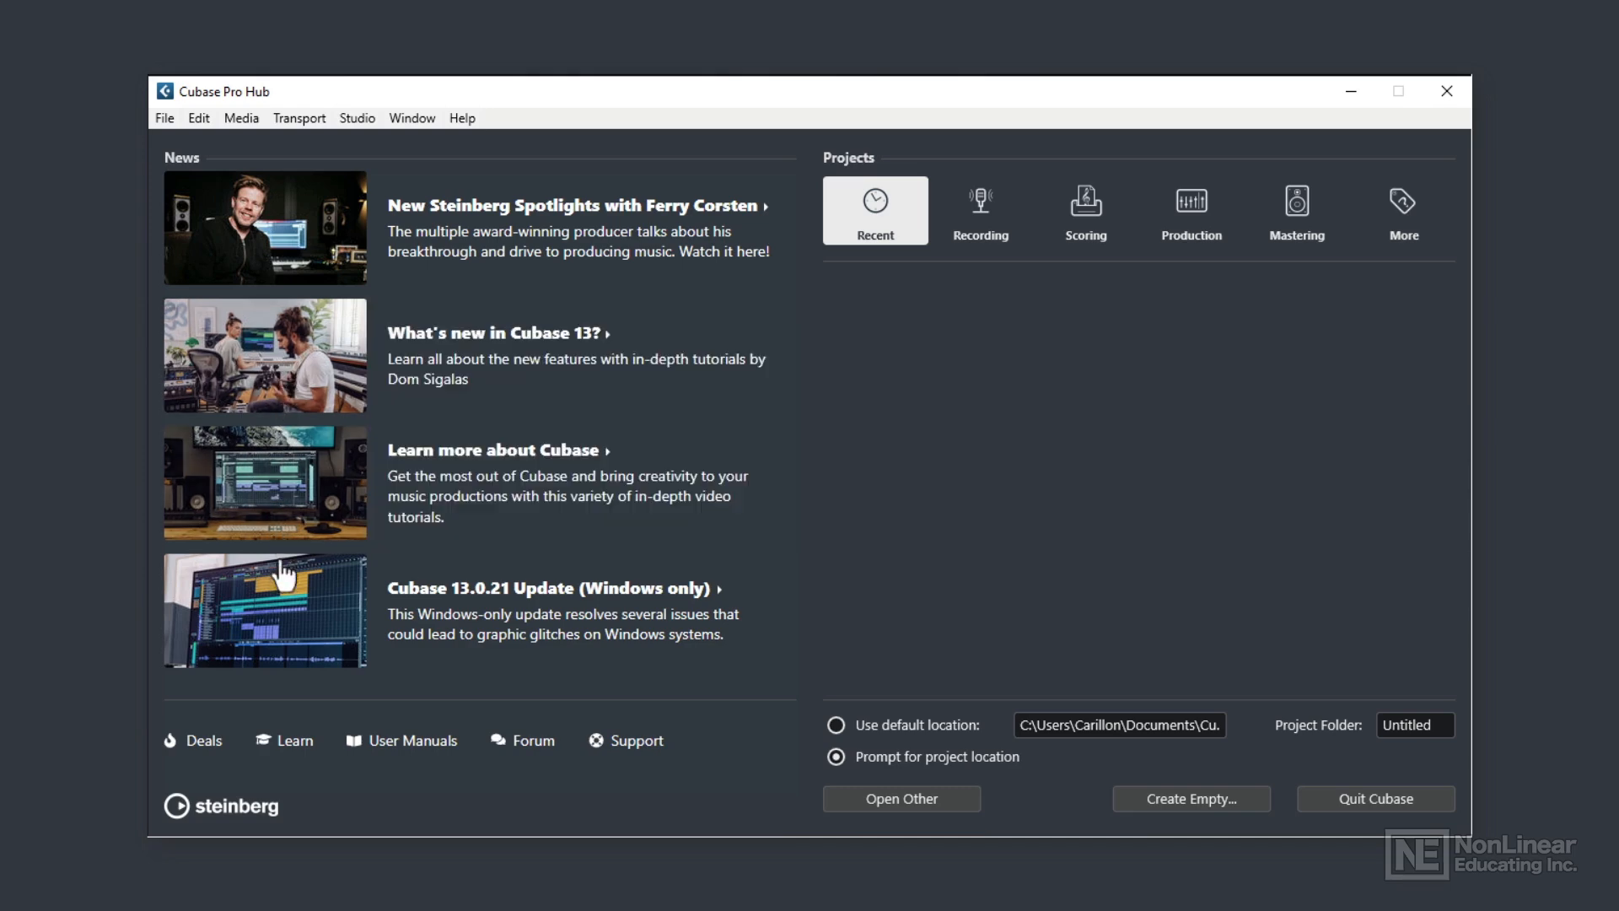
{"action": "mouse_move", "coordinate": [283, 619]}
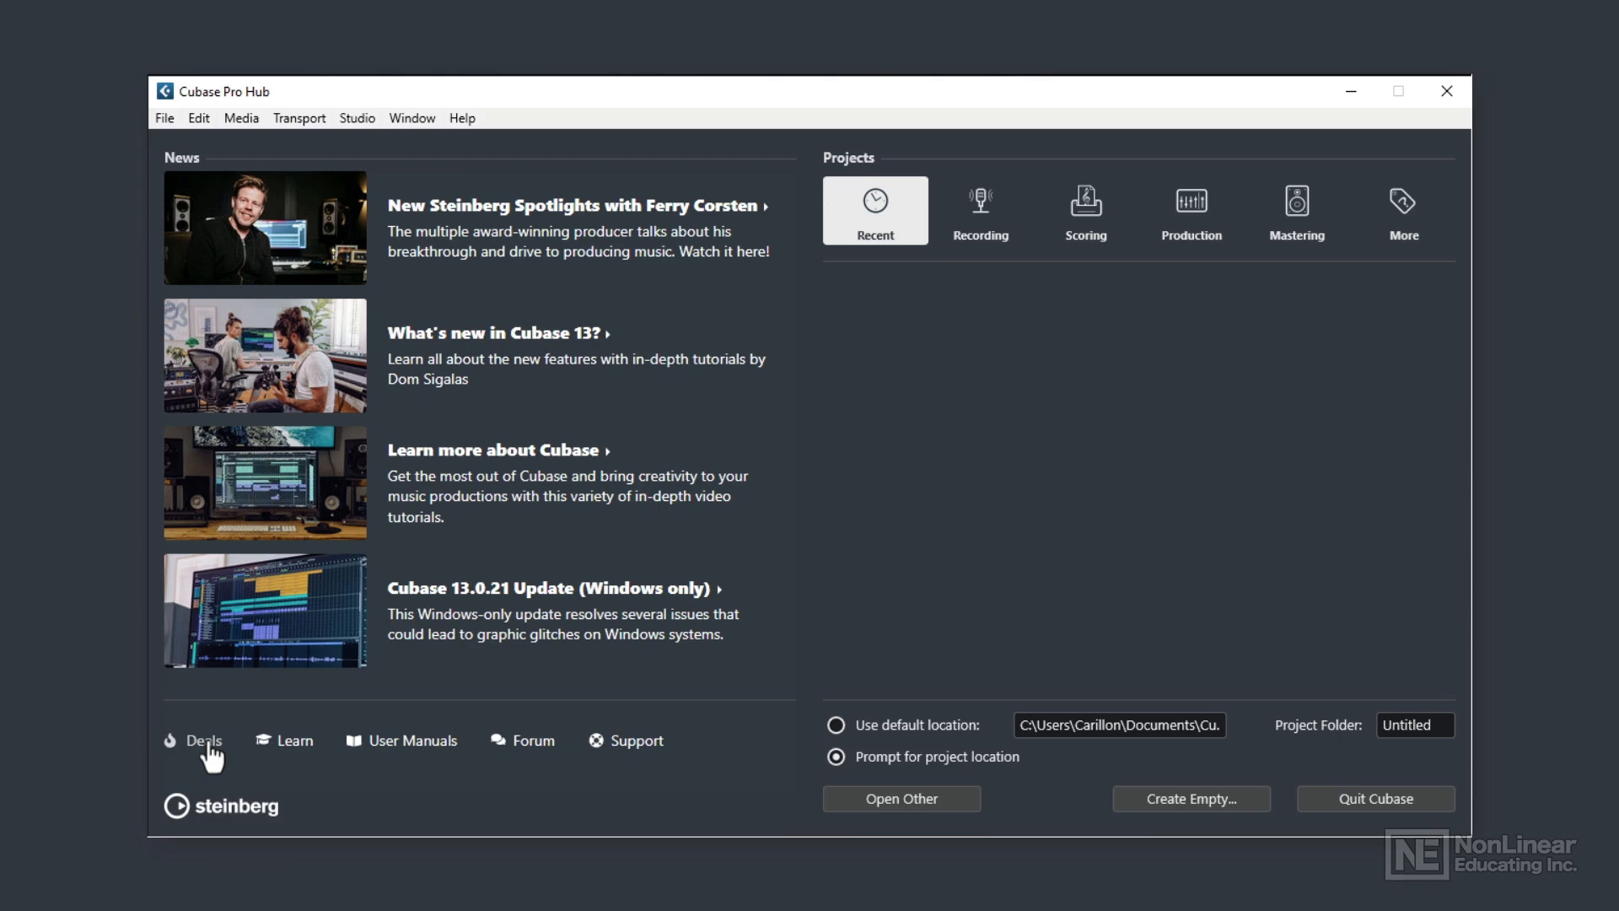
{"action": "mouse_move", "coordinate": [285, 748]}
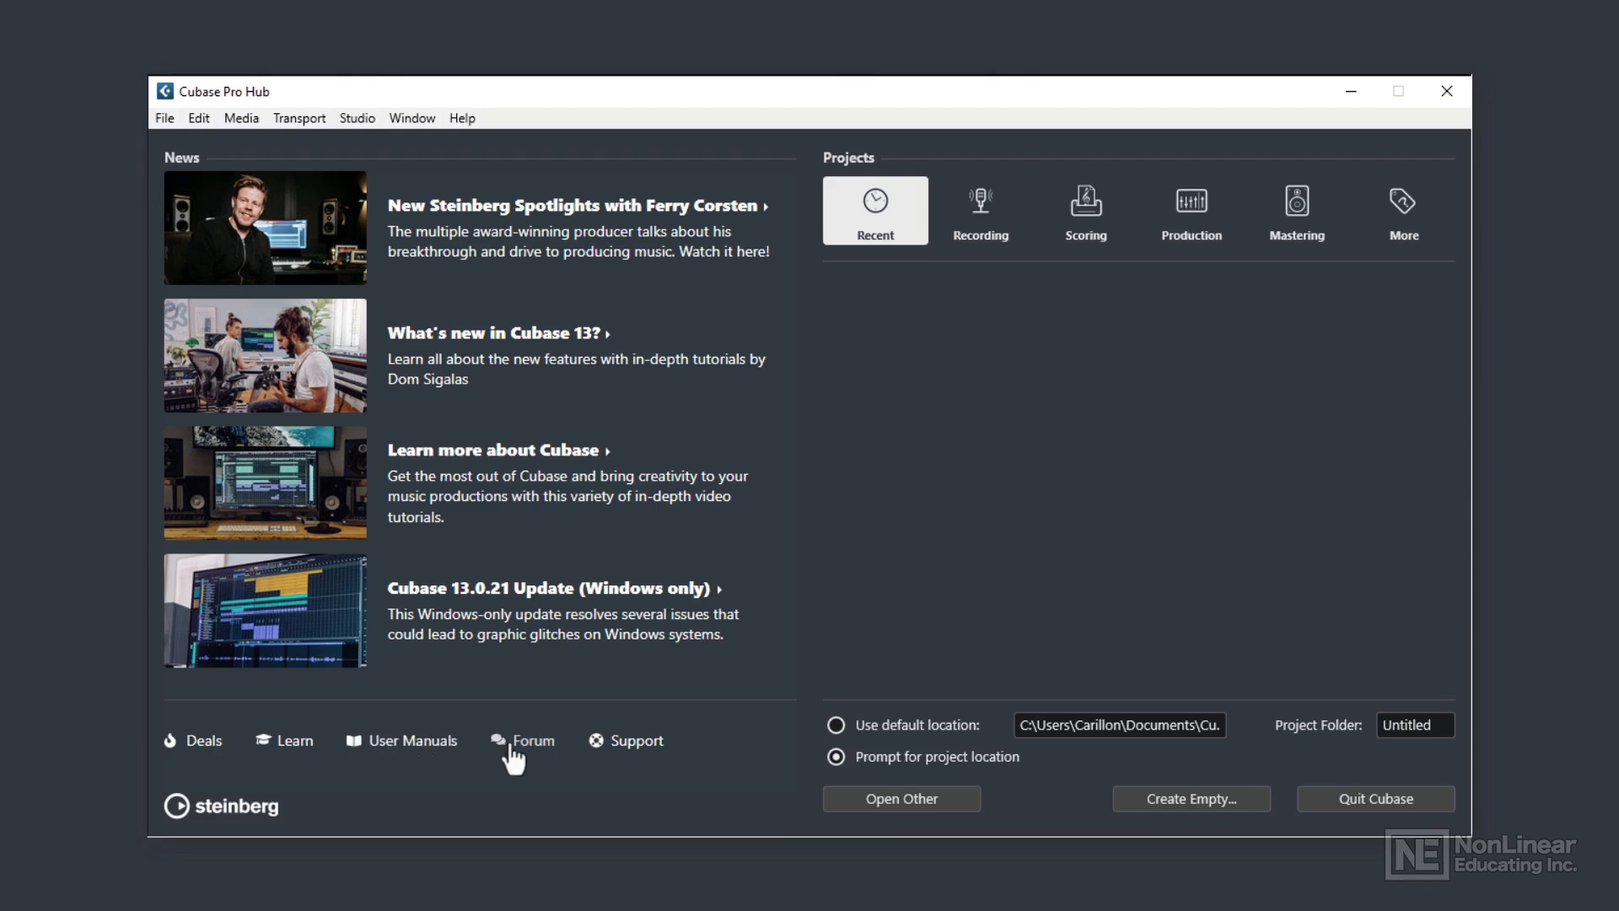
{"action": "mouse_move", "coordinate": [685, 275]}
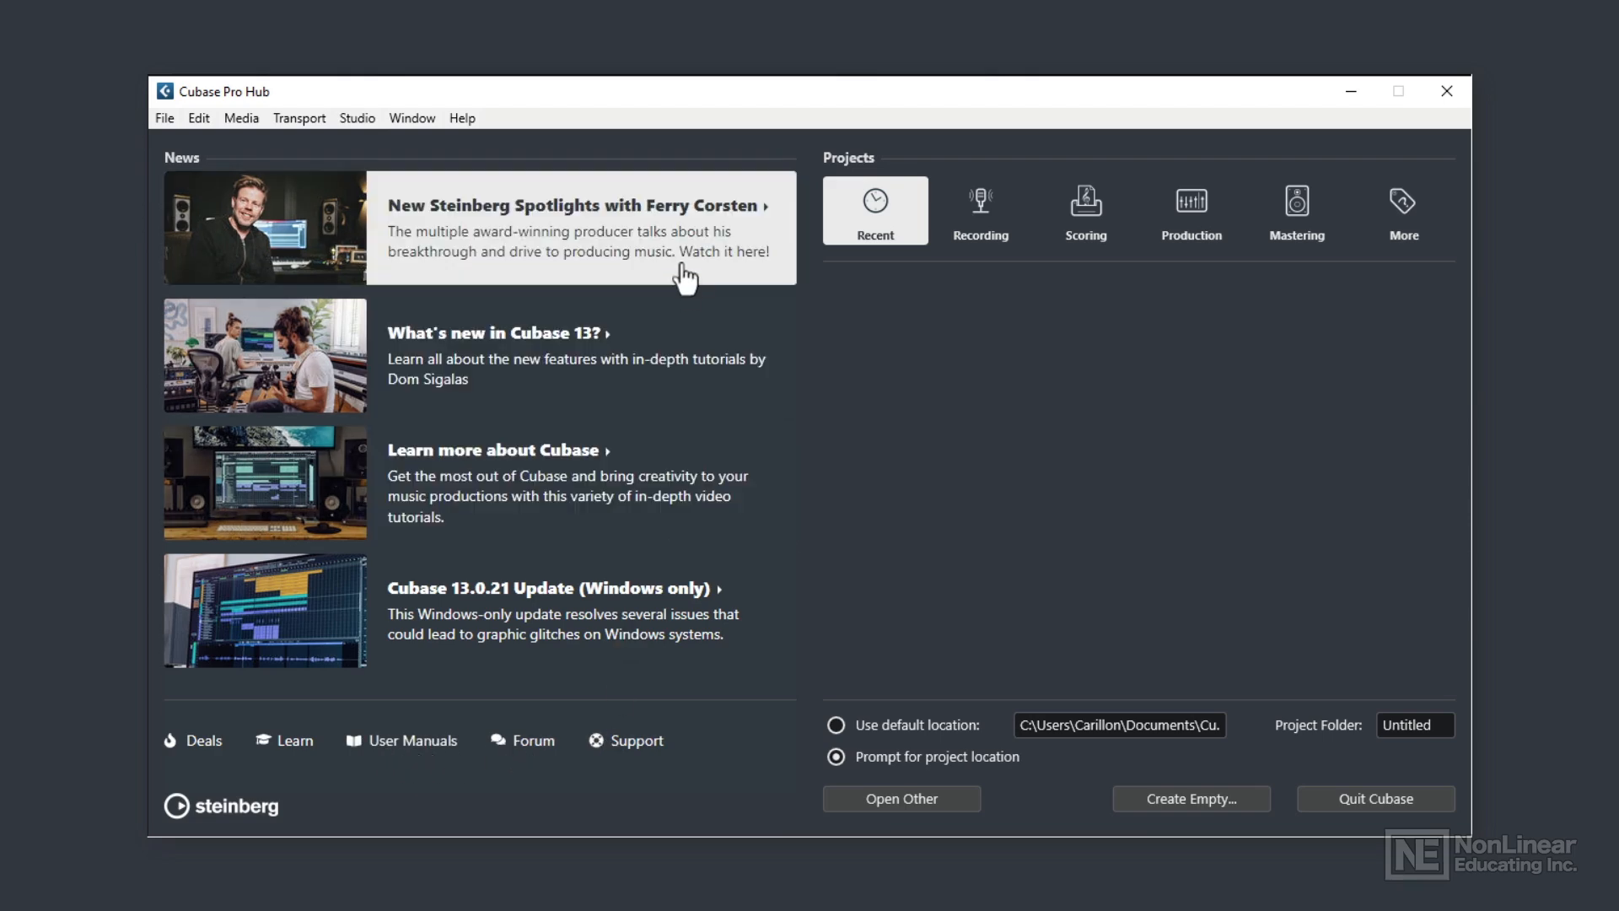
{"action": "mouse_move", "coordinate": [753, 301]}
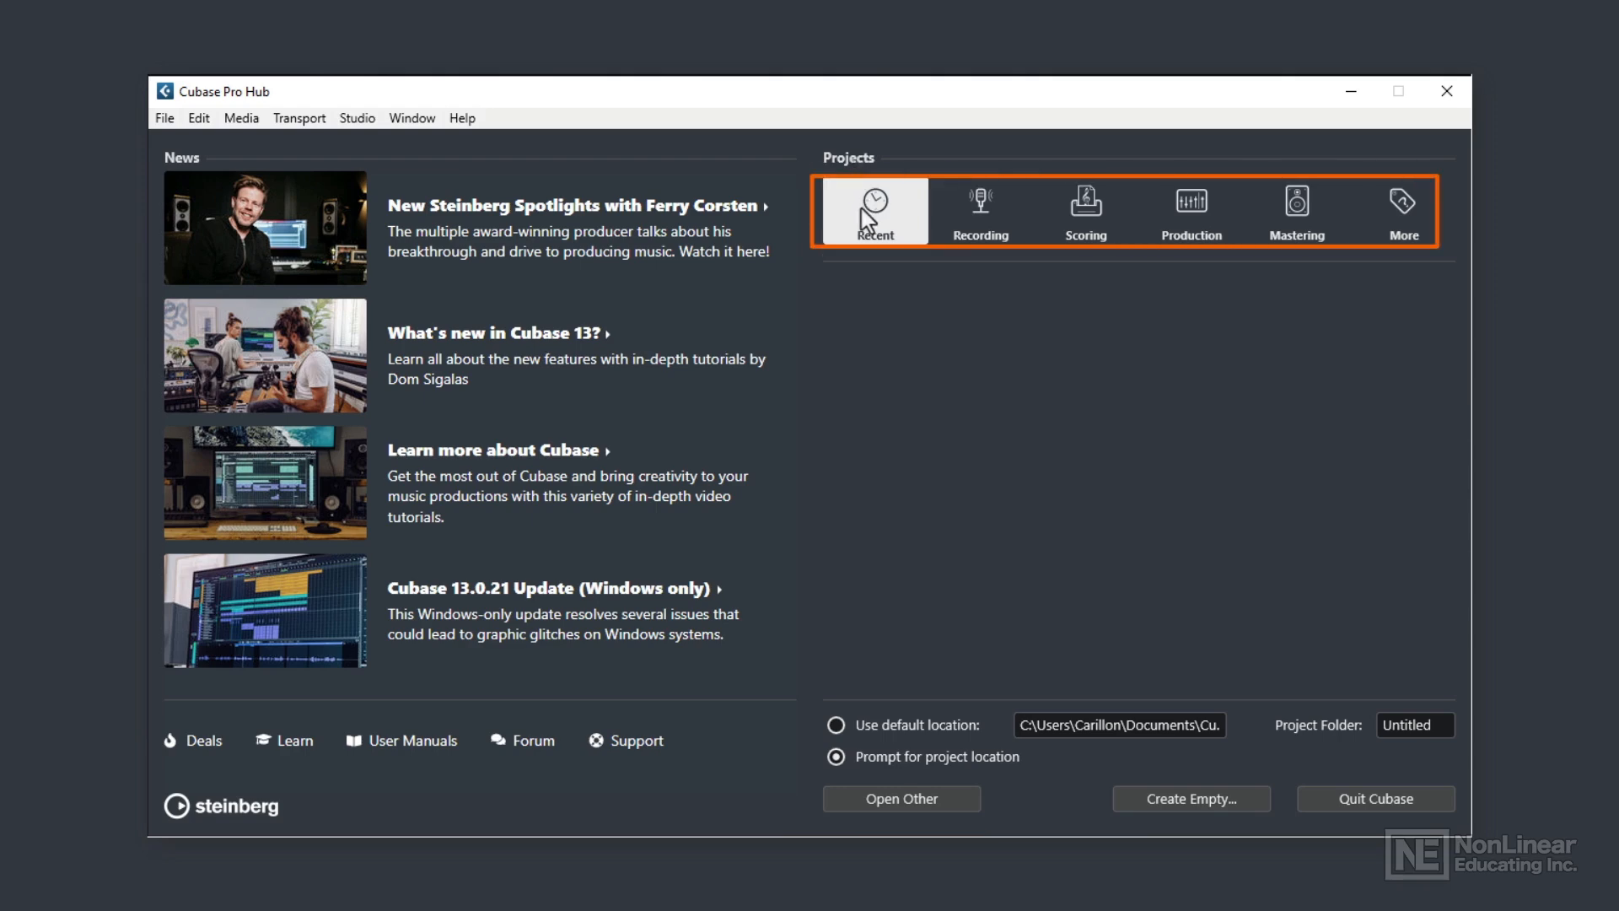
Browse the Hub's Recording and Scoring template categories, scrolling the page layouts.
{"action": "left_click", "coordinate": [875, 210]}
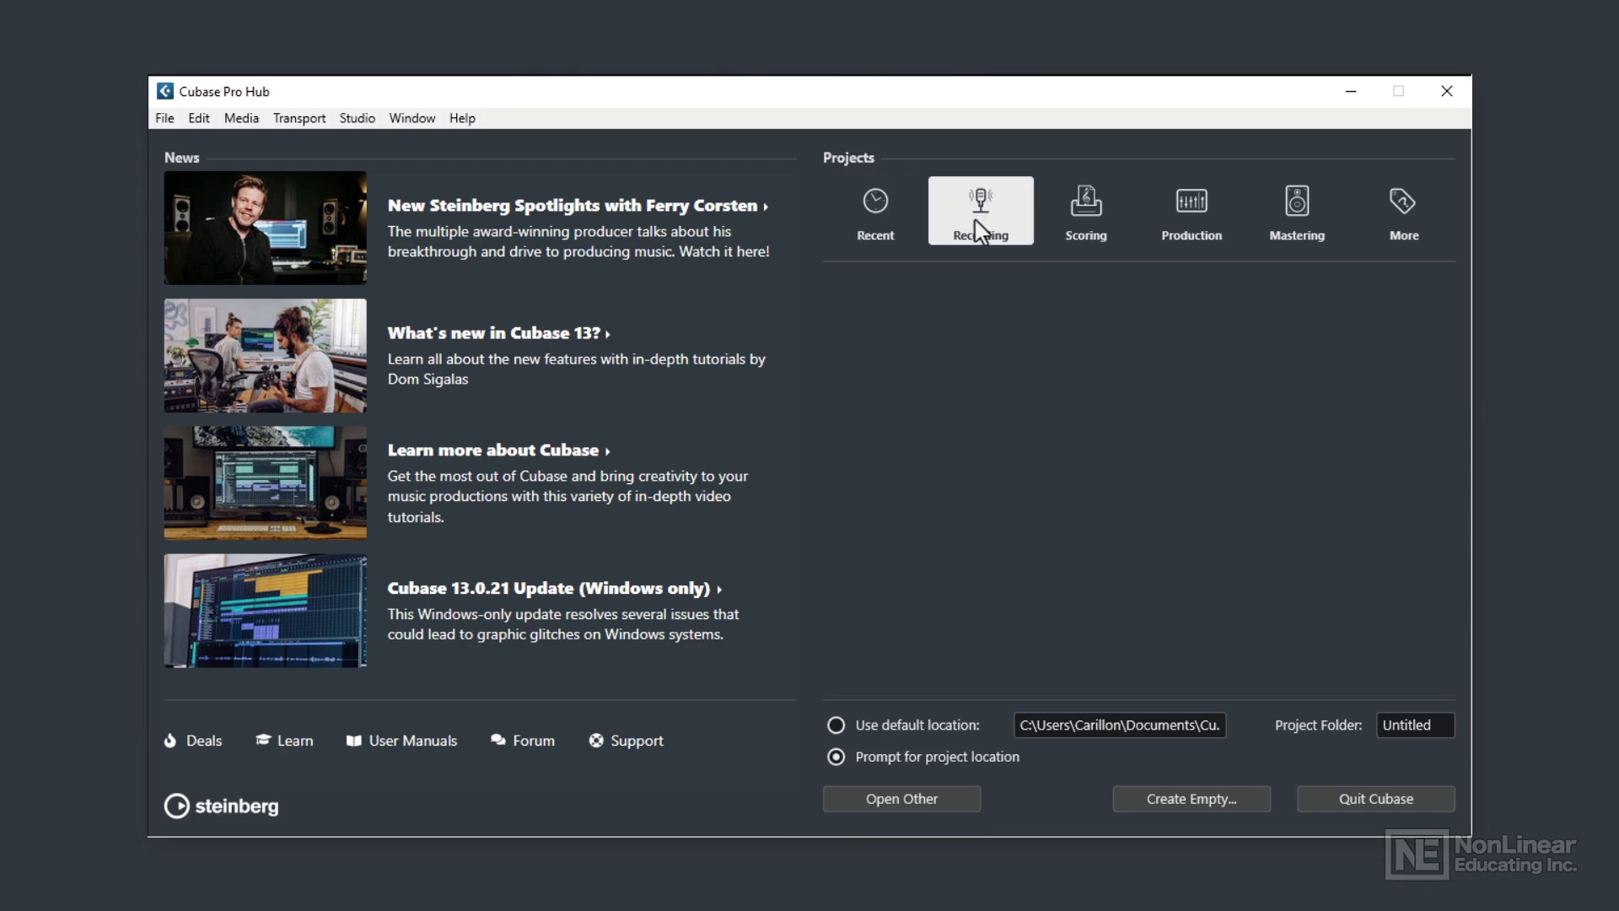
{"action": "left_click", "coordinate": [978, 209]}
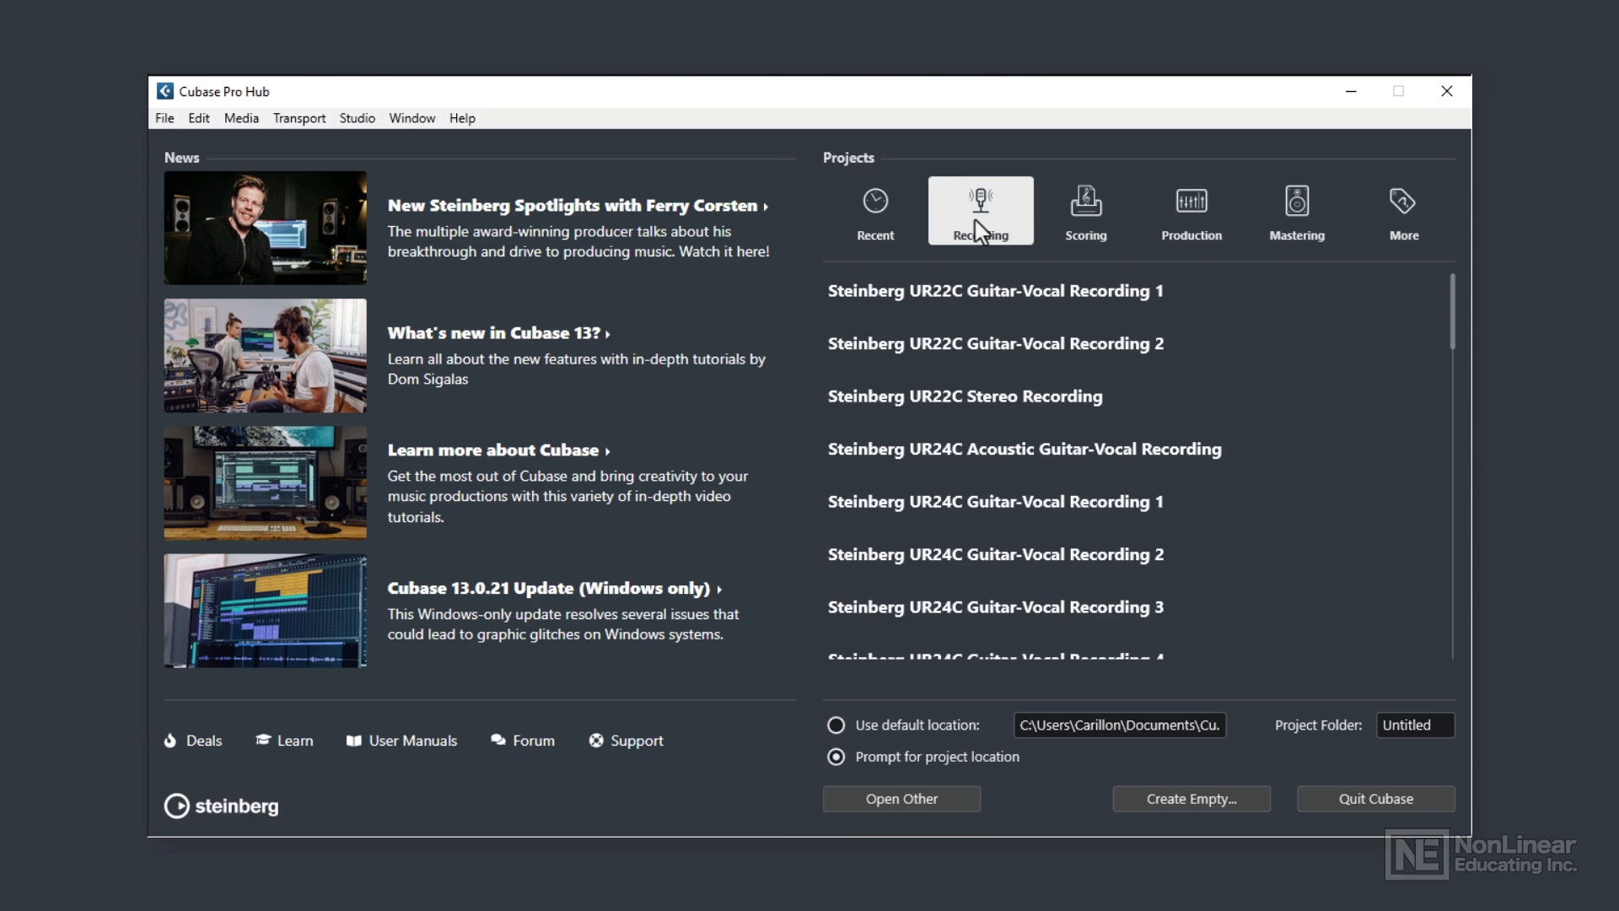
{"action": "mouse_move", "coordinate": [980, 255]}
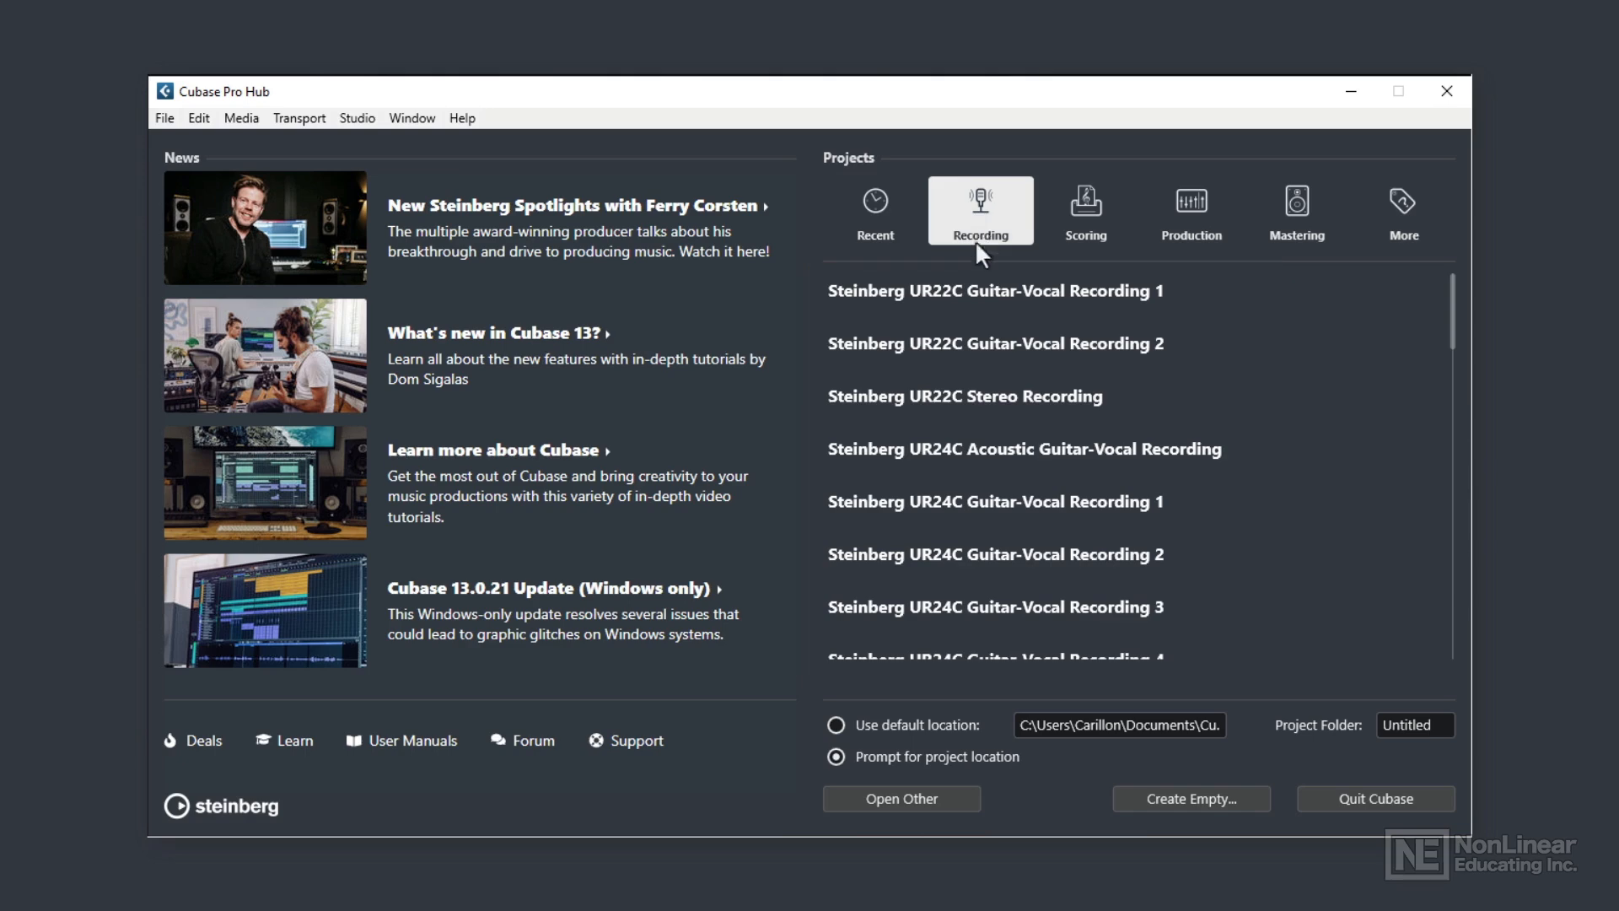
{"action": "mouse_move", "coordinate": [958, 388]}
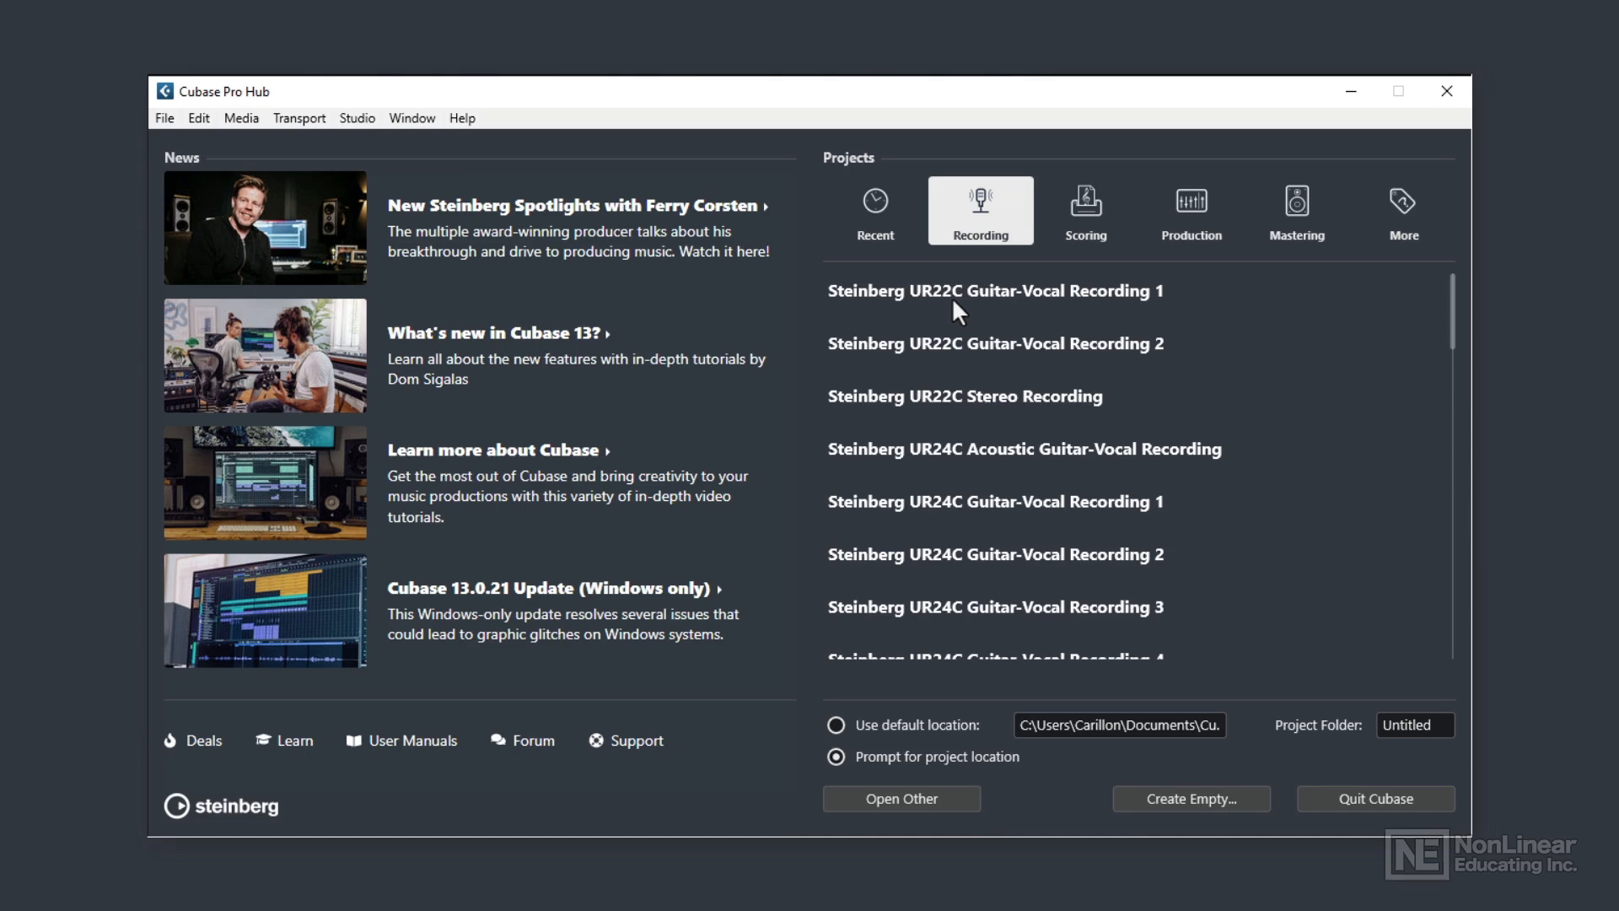
{"action": "left_click", "coordinate": [1085, 211]}
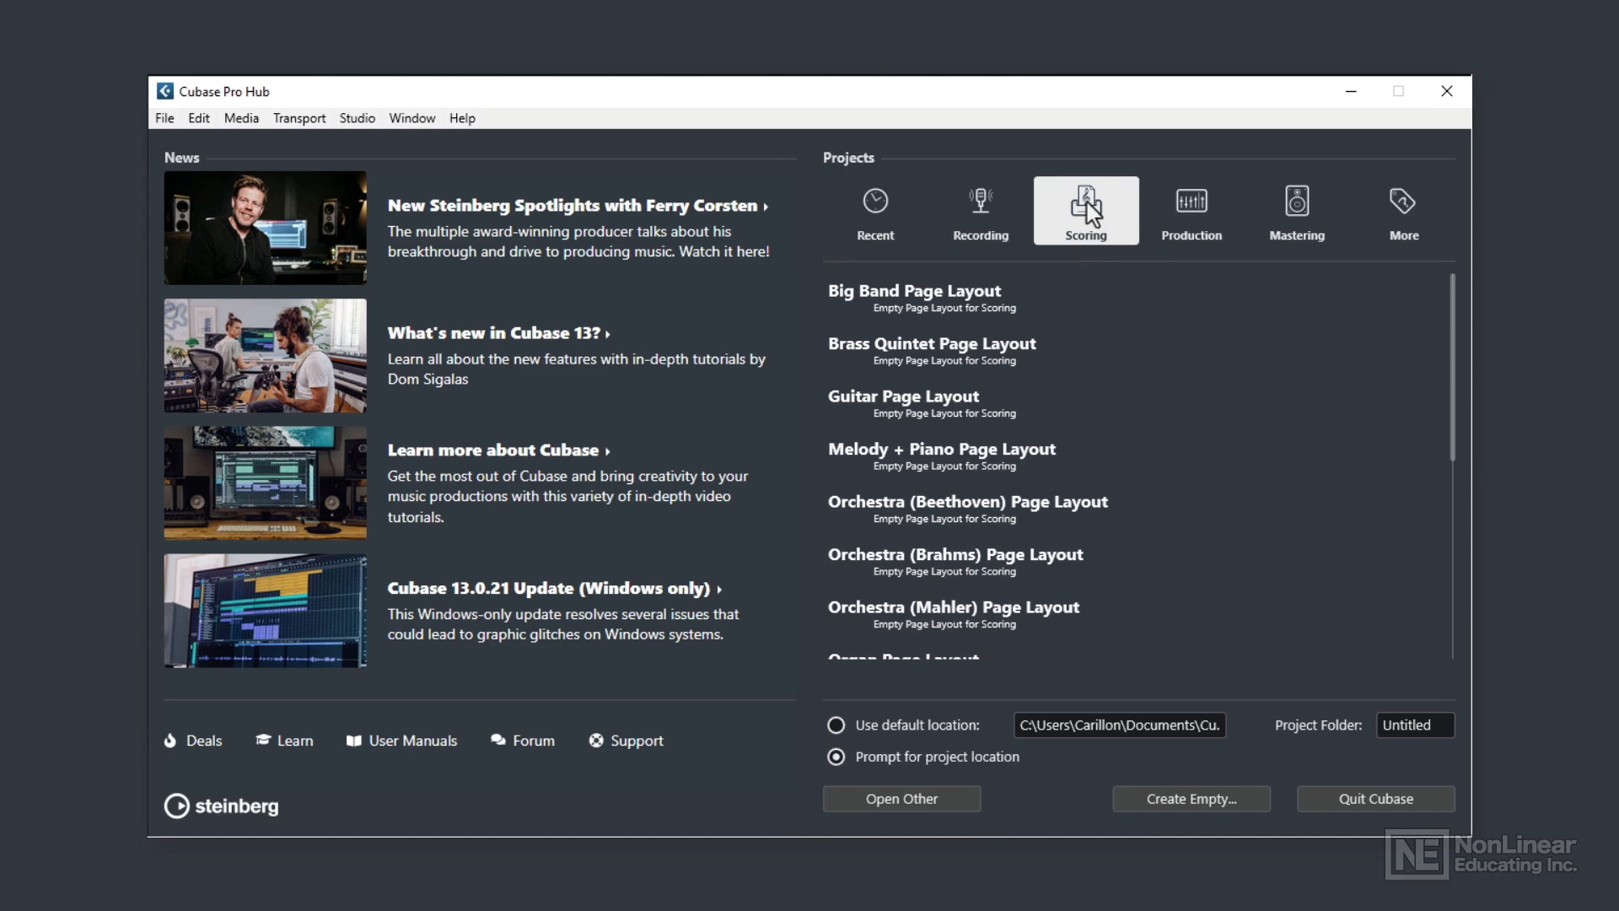
{"action": "mouse_move", "coordinate": [988, 484]}
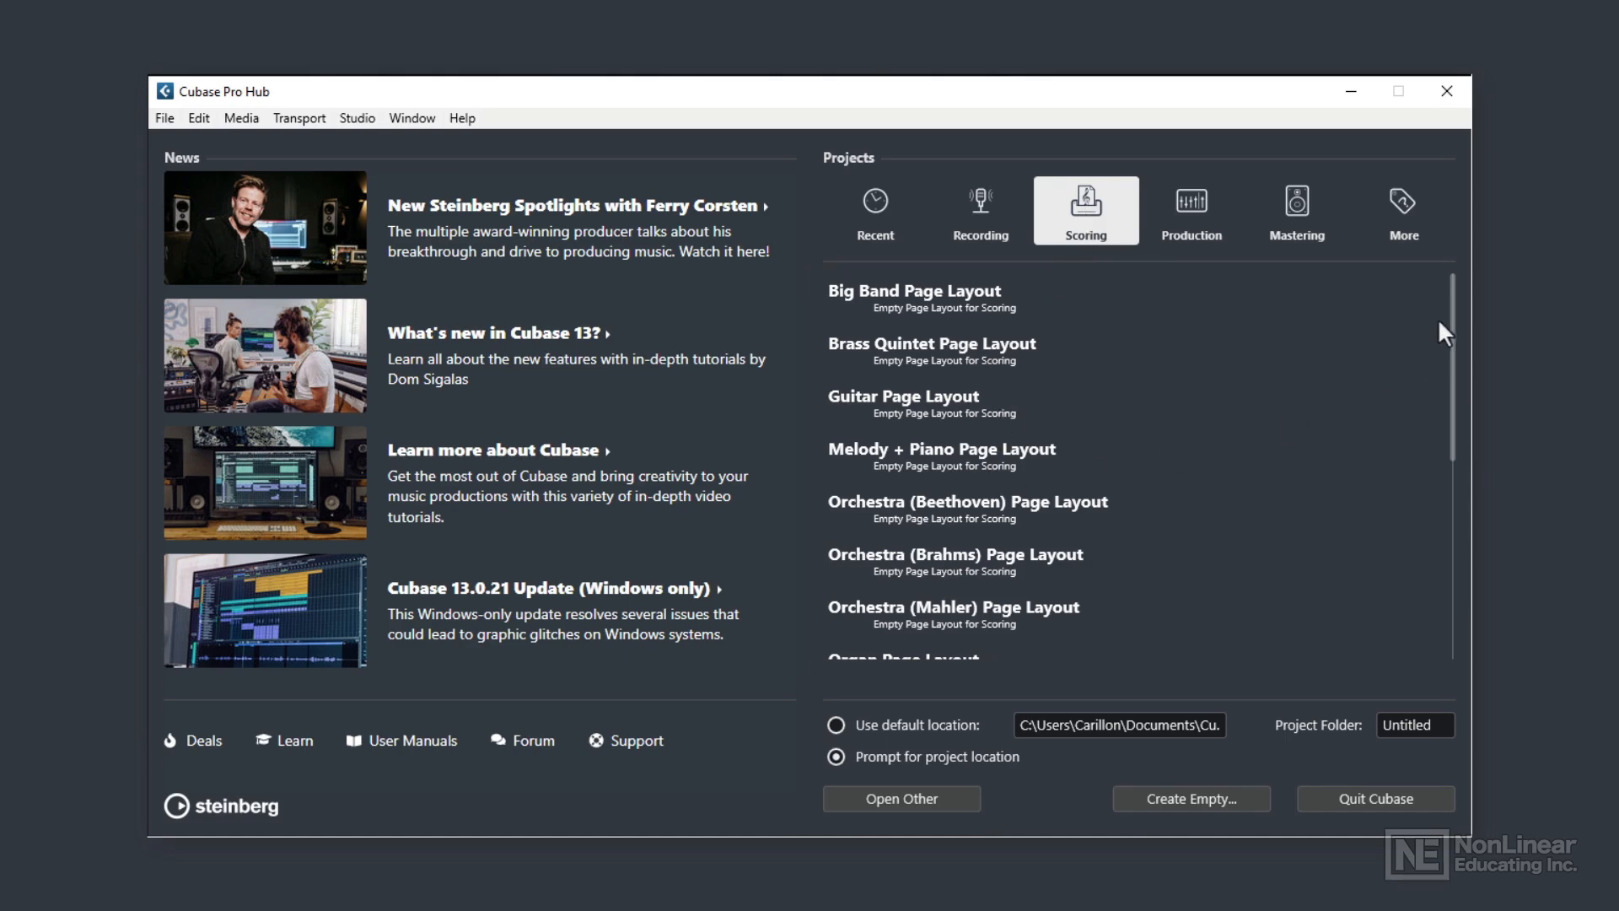
{"action": "scroll", "scroll_direction": "down", "scroll_amount": 3}
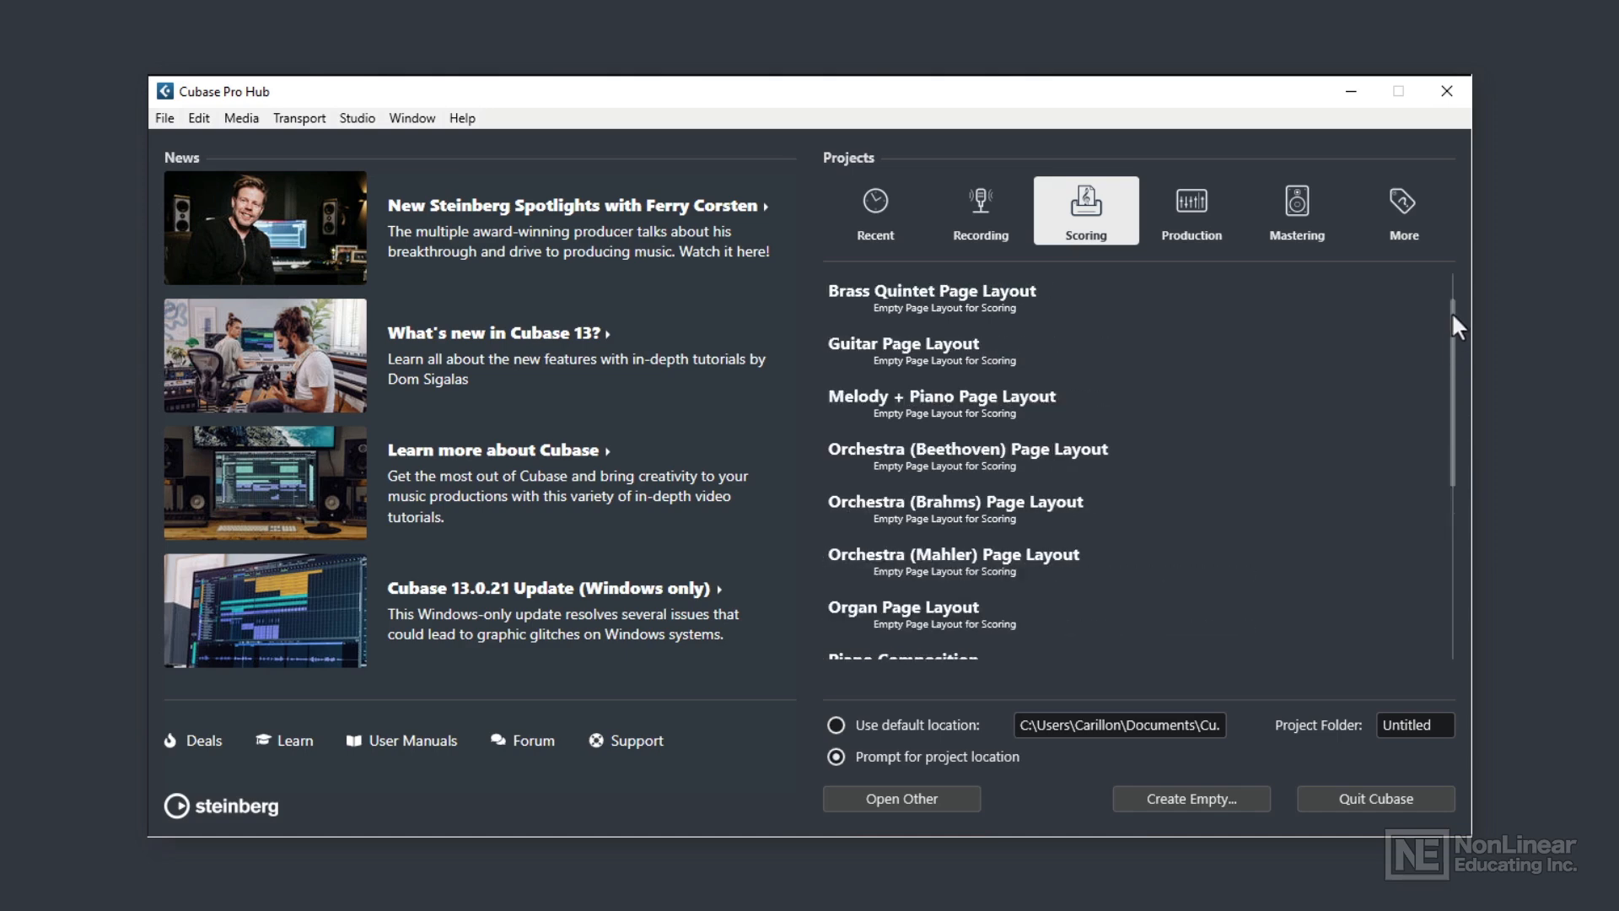
View the Production, Mastering and More categories, the last listing only Empty.
{"action": "left_click", "coordinate": [1189, 210]}
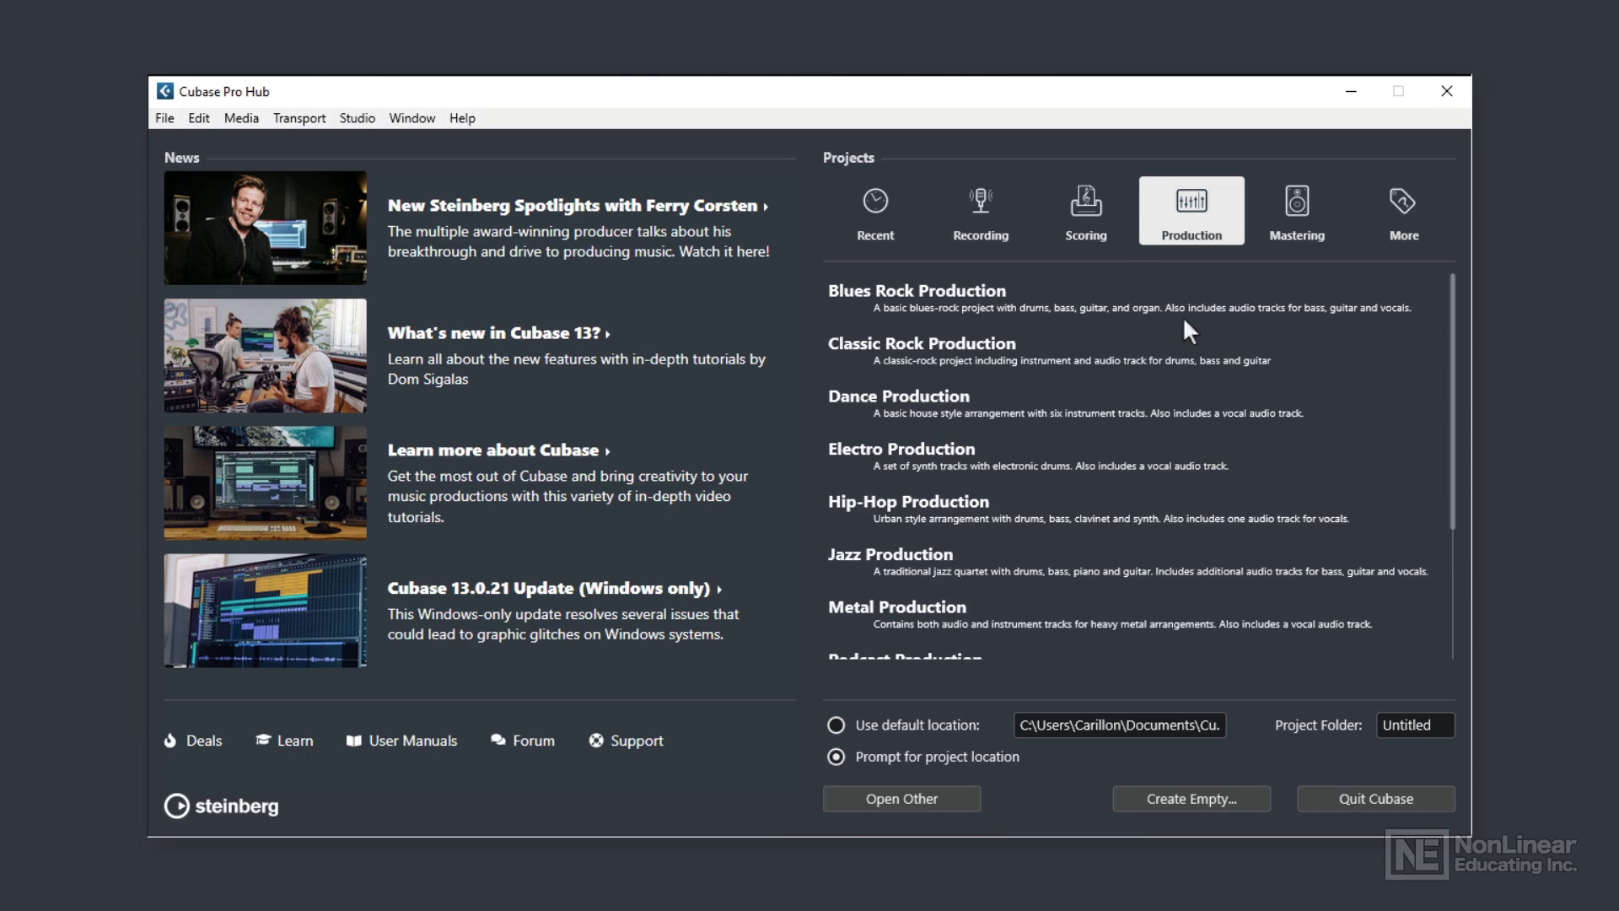
{"action": "left_click", "coordinate": [1297, 209]}
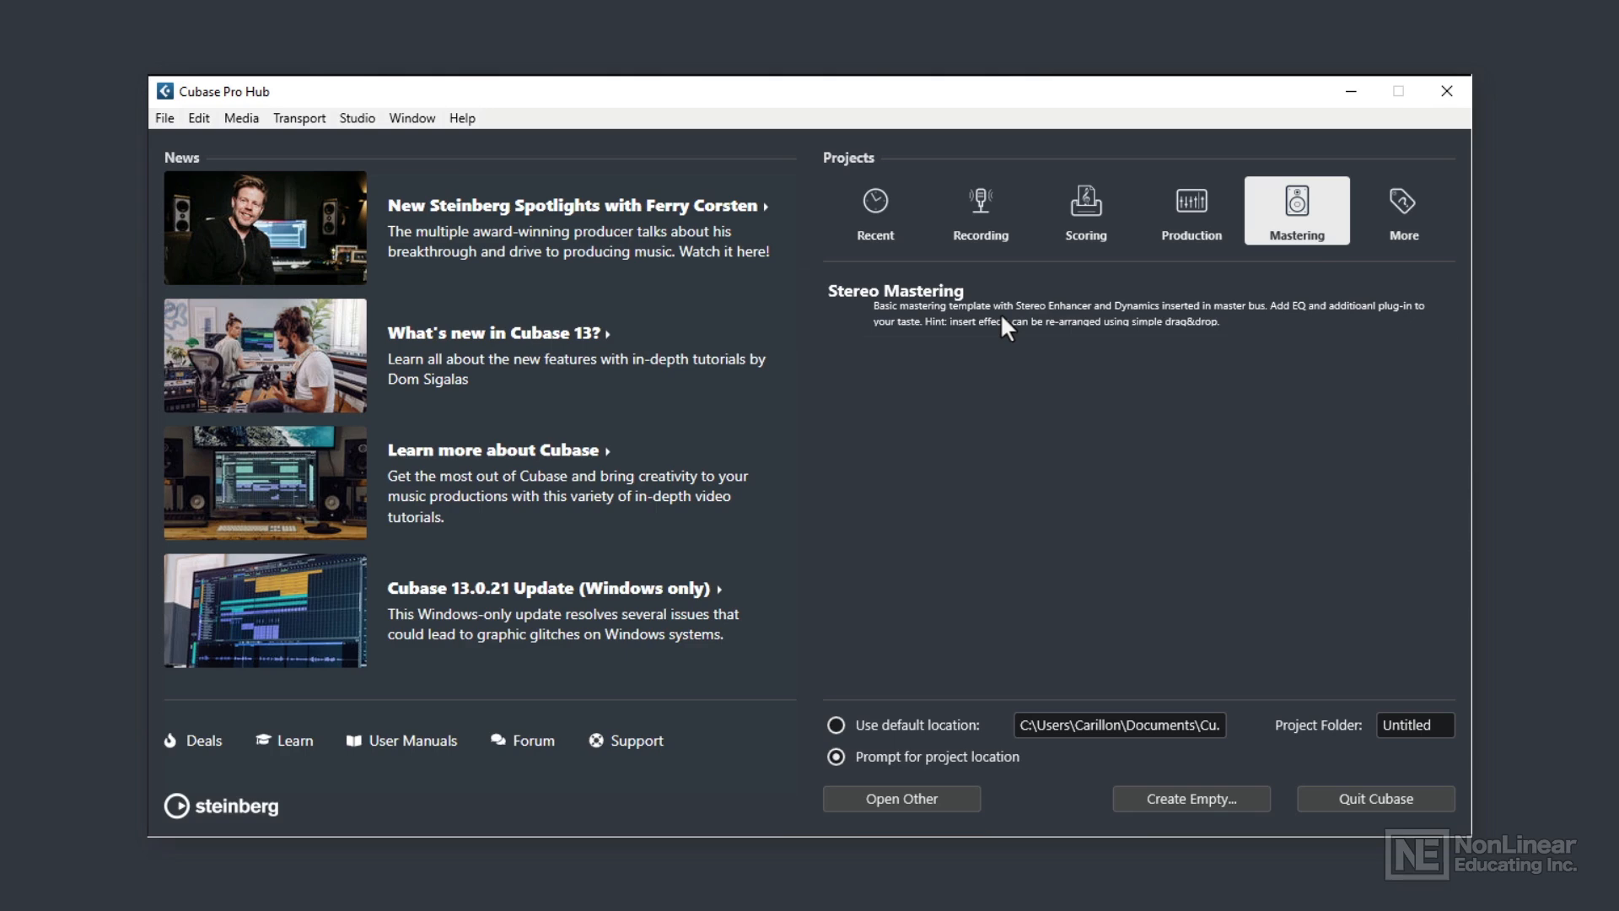
{"action": "left_click", "coordinate": [1399, 211]}
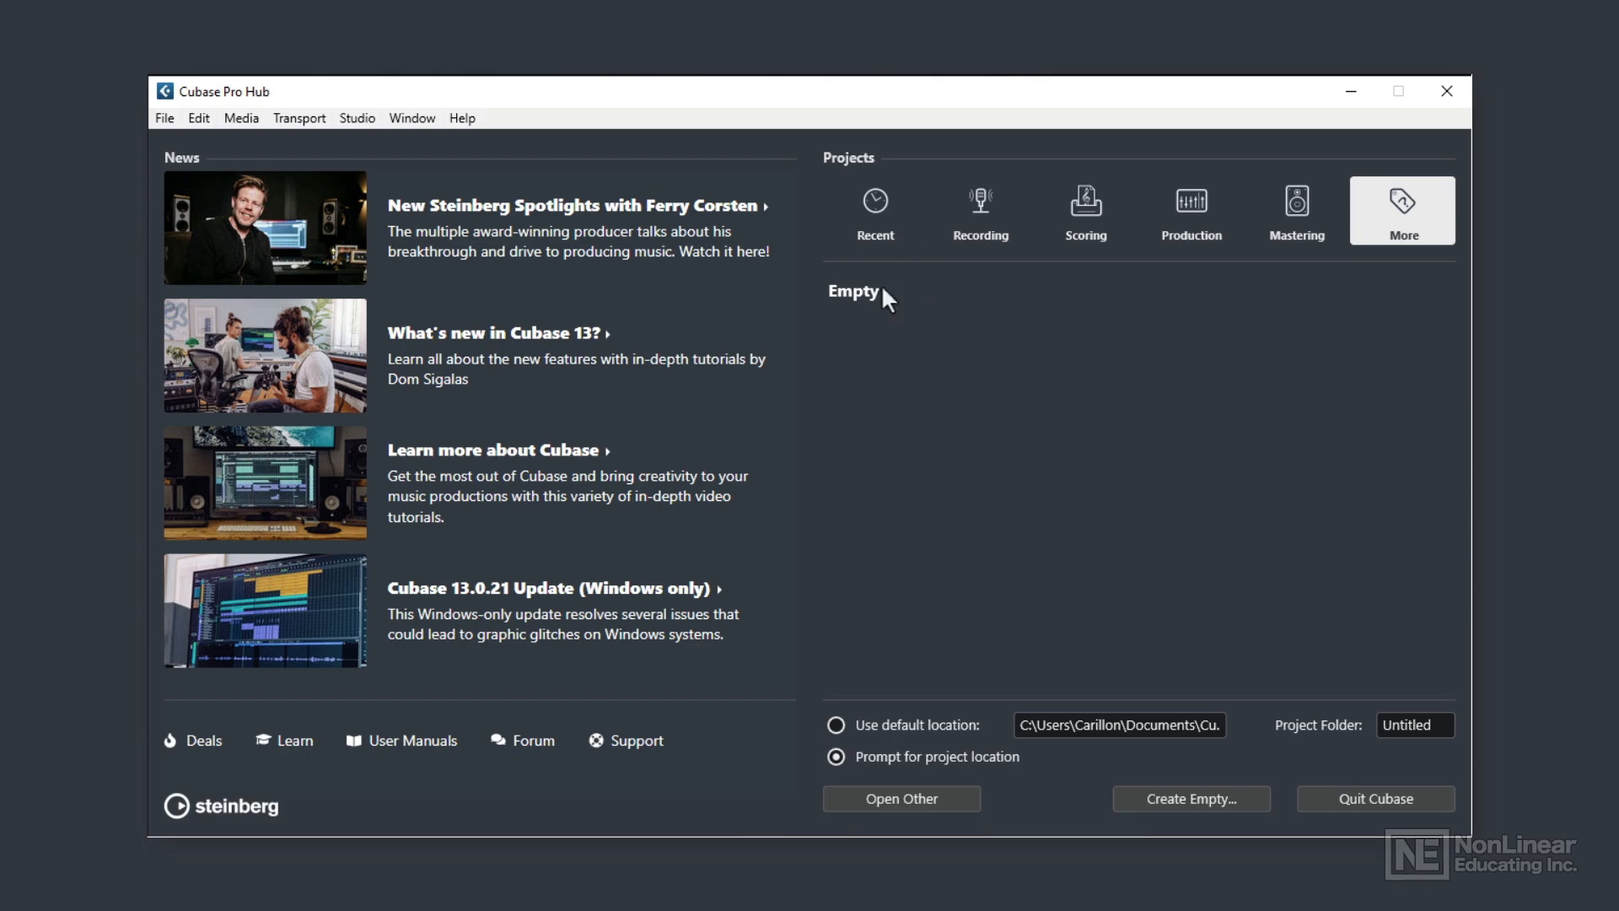
{"action": "mouse_move", "coordinate": [954, 462]}
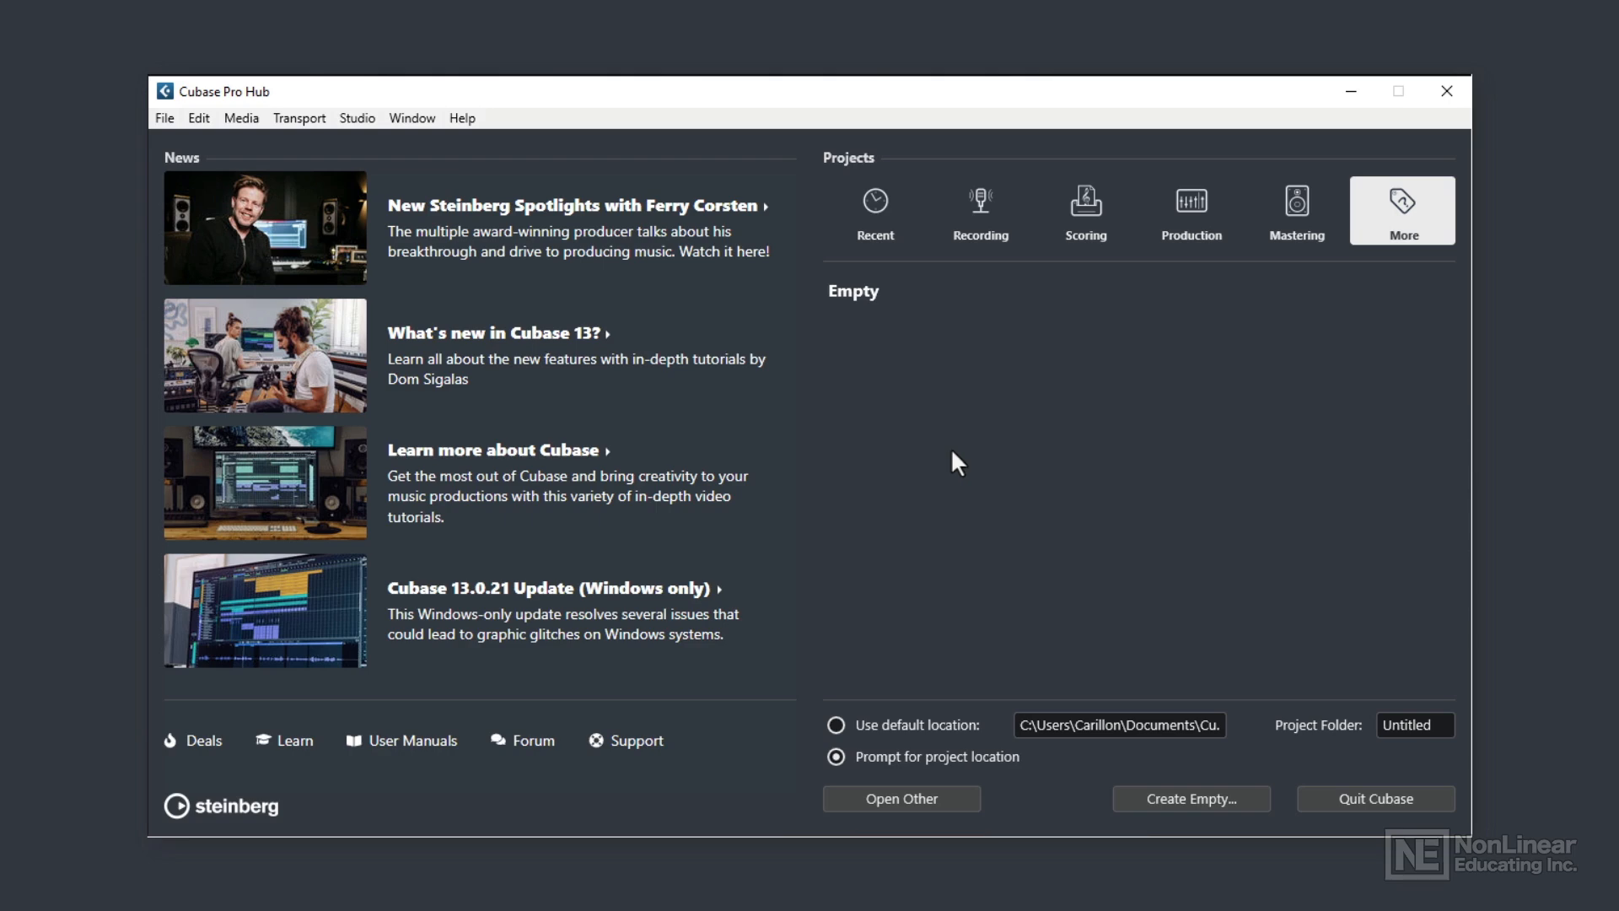
{"action": "mouse_move", "coordinate": [882, 726]}
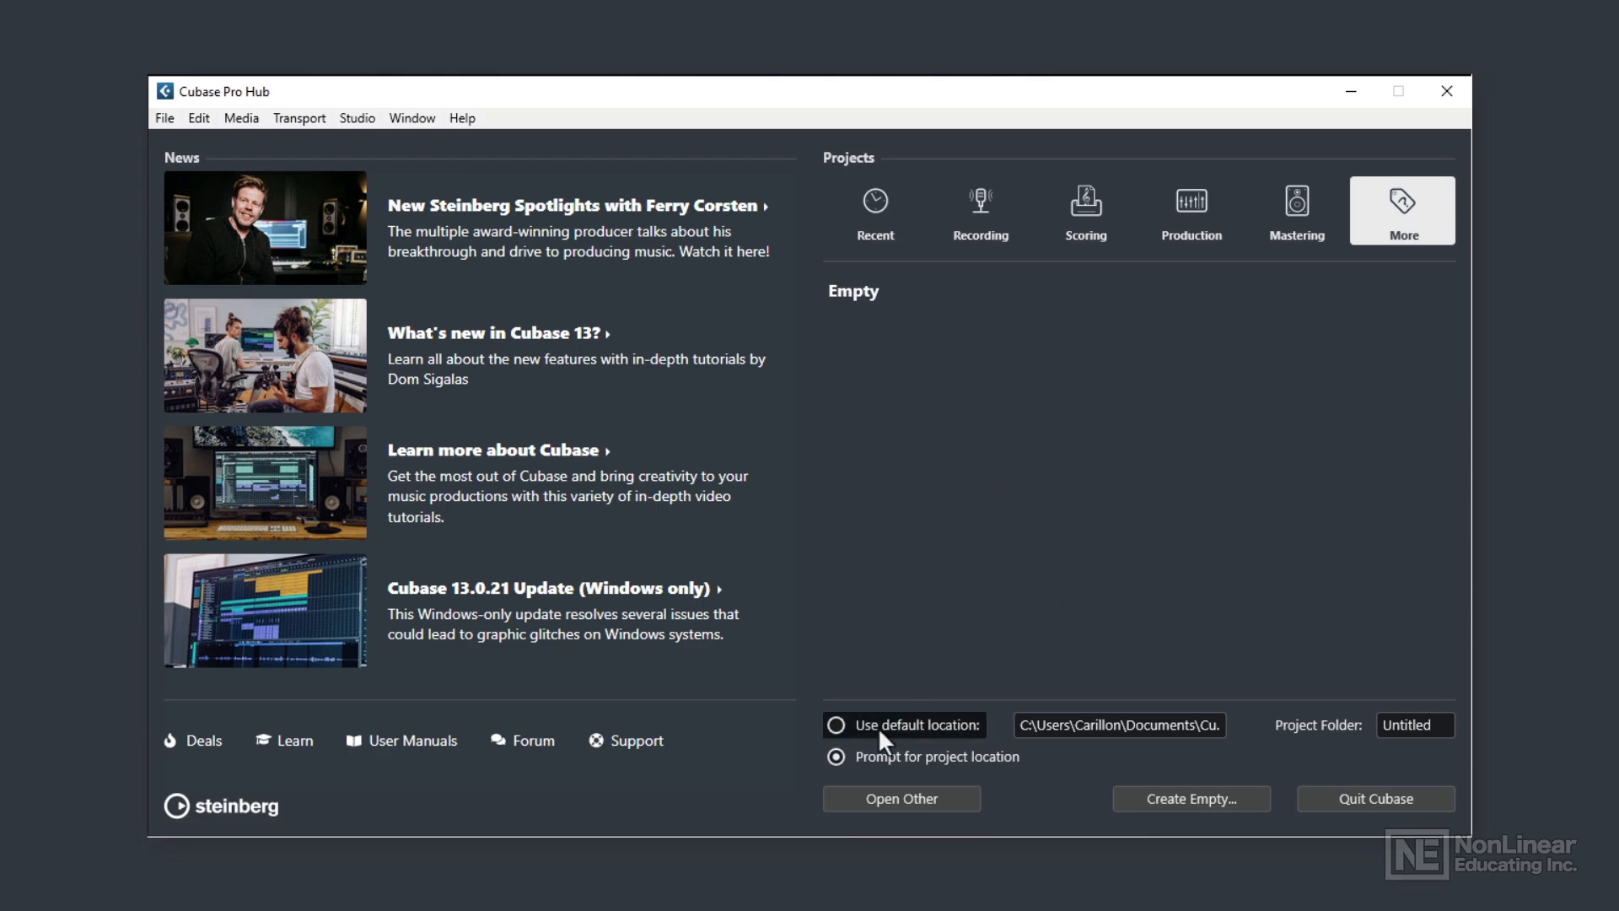
{"action": "left_click", "coordinate": [836, 725]}
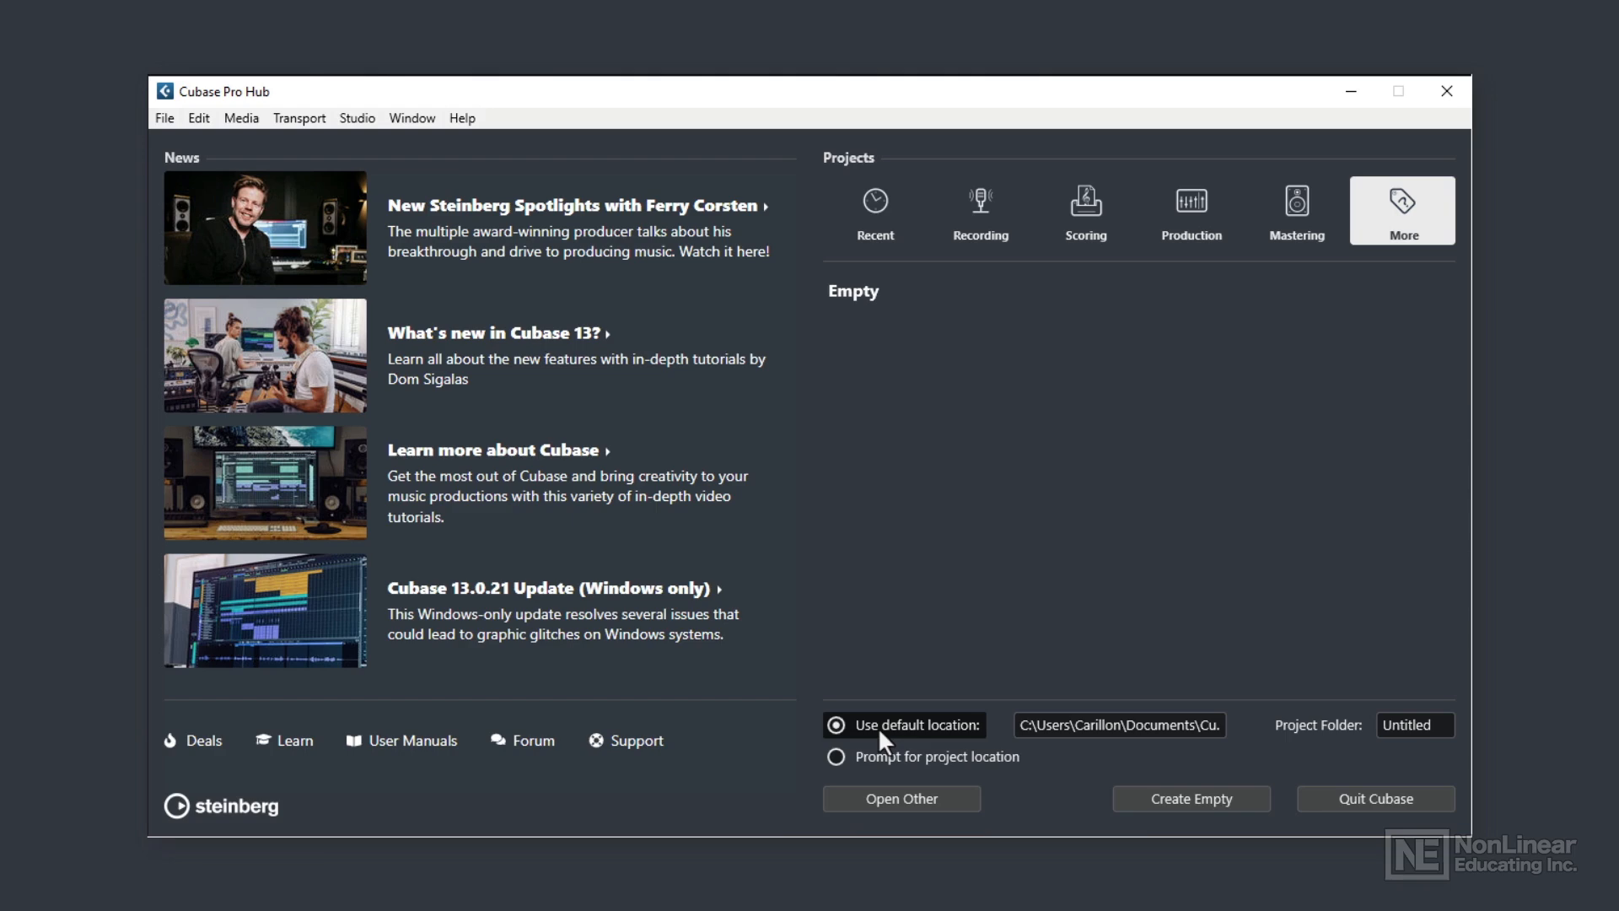
{"action": "mouse_move", "coordinate": [923, 738]}
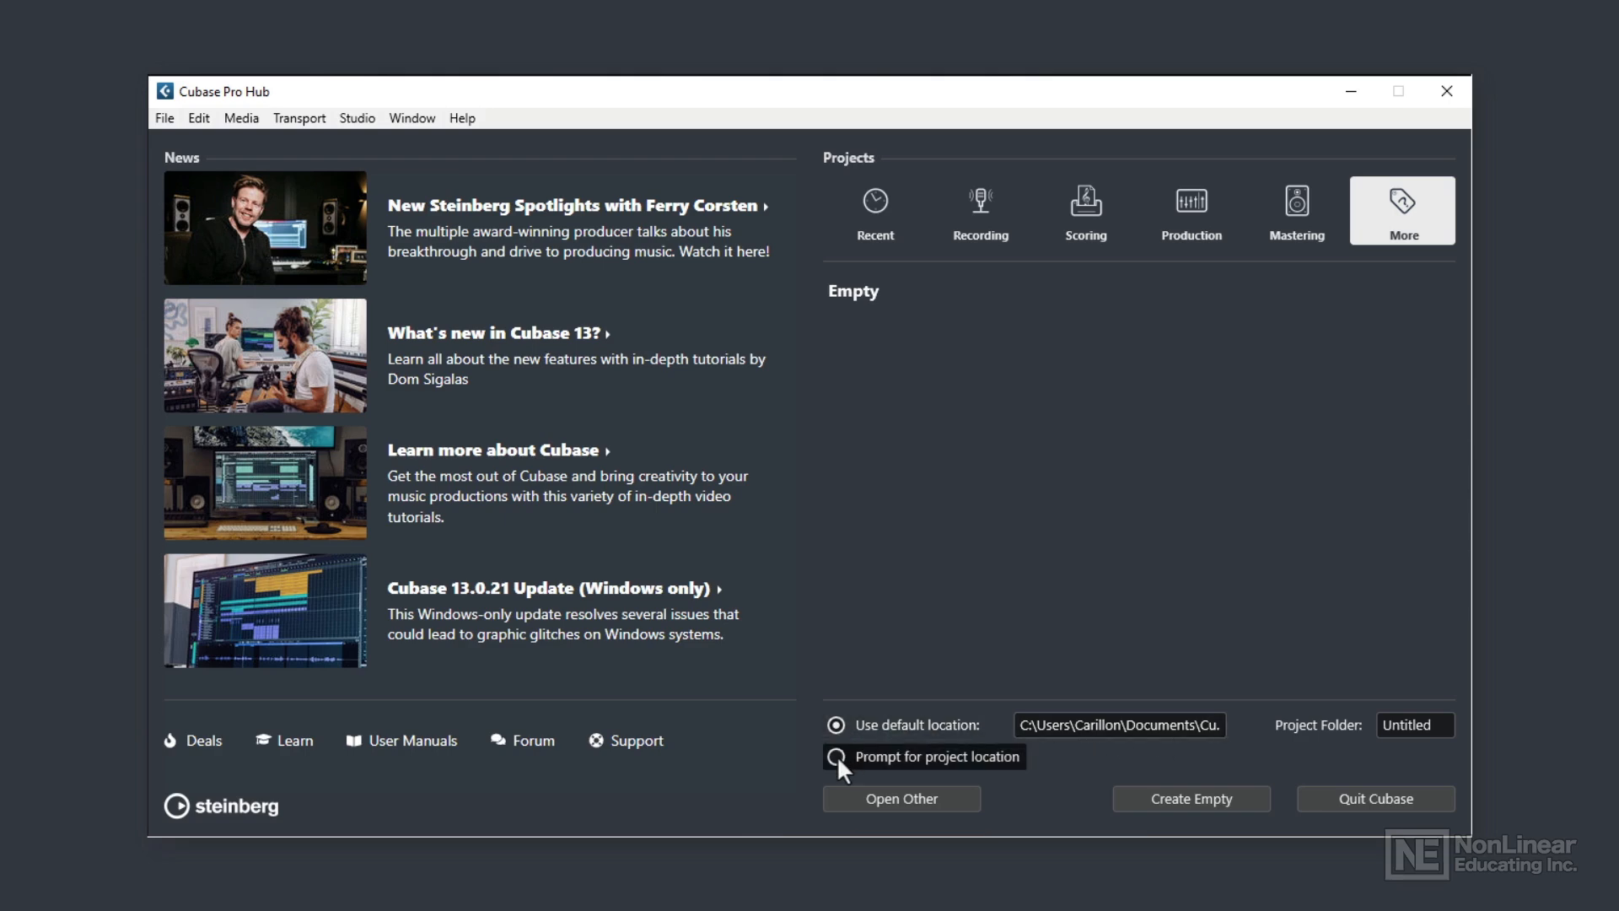
{"action": "left_click", "coordinate": [836, 755]}
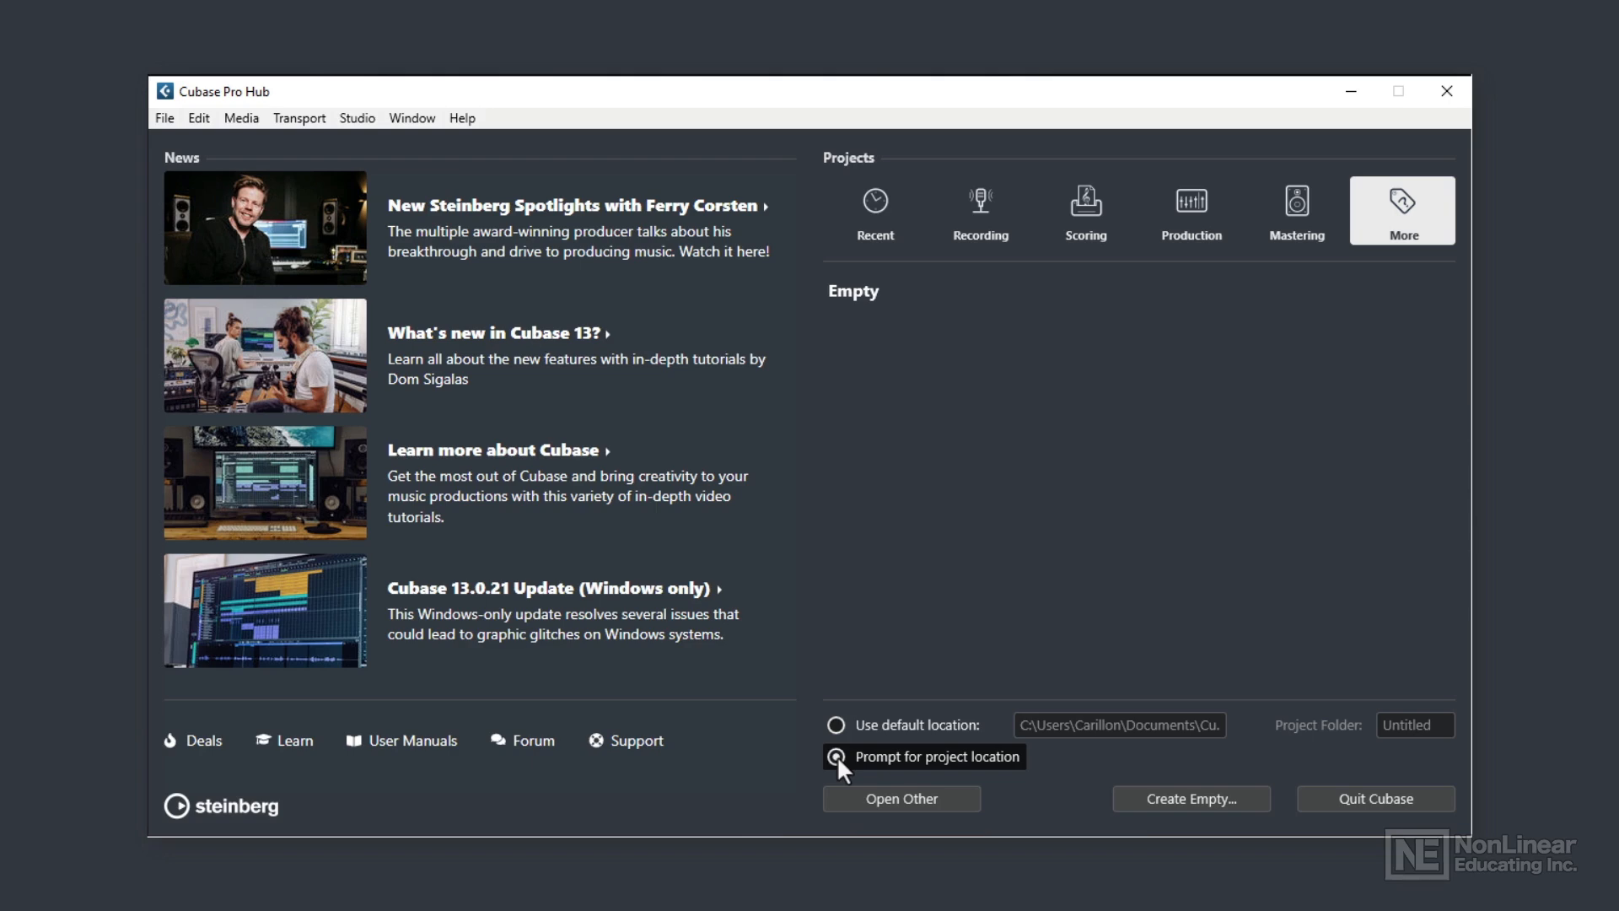
{"action": "left_click", "coordinate": [836, 756]}
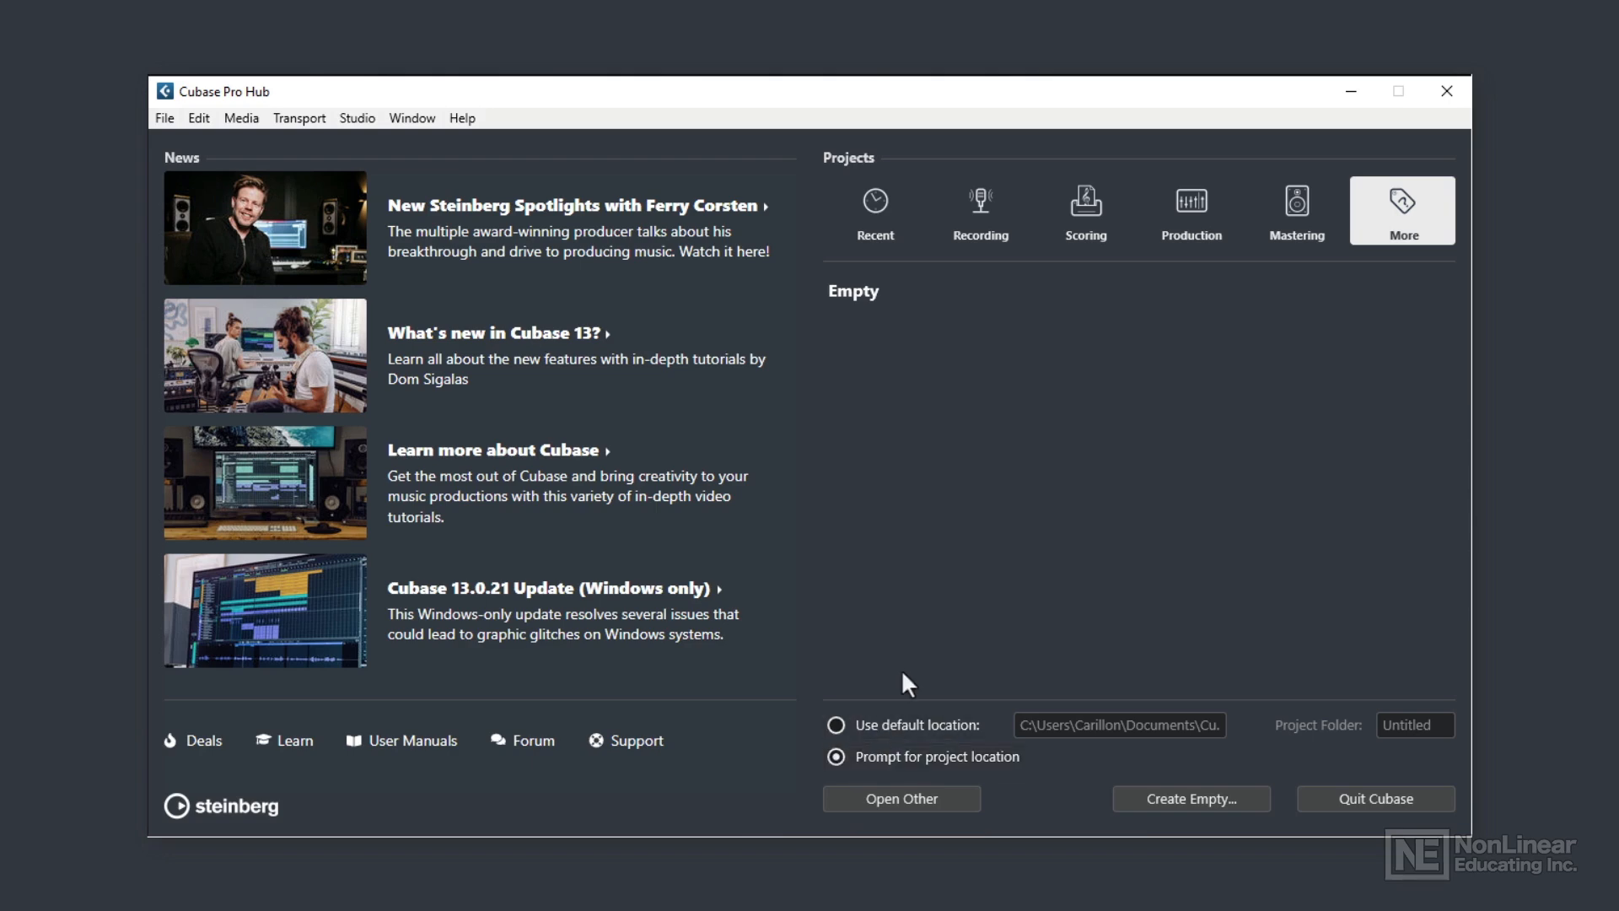
{"action": "mouse_move", "coordinate": [1142, 781]}
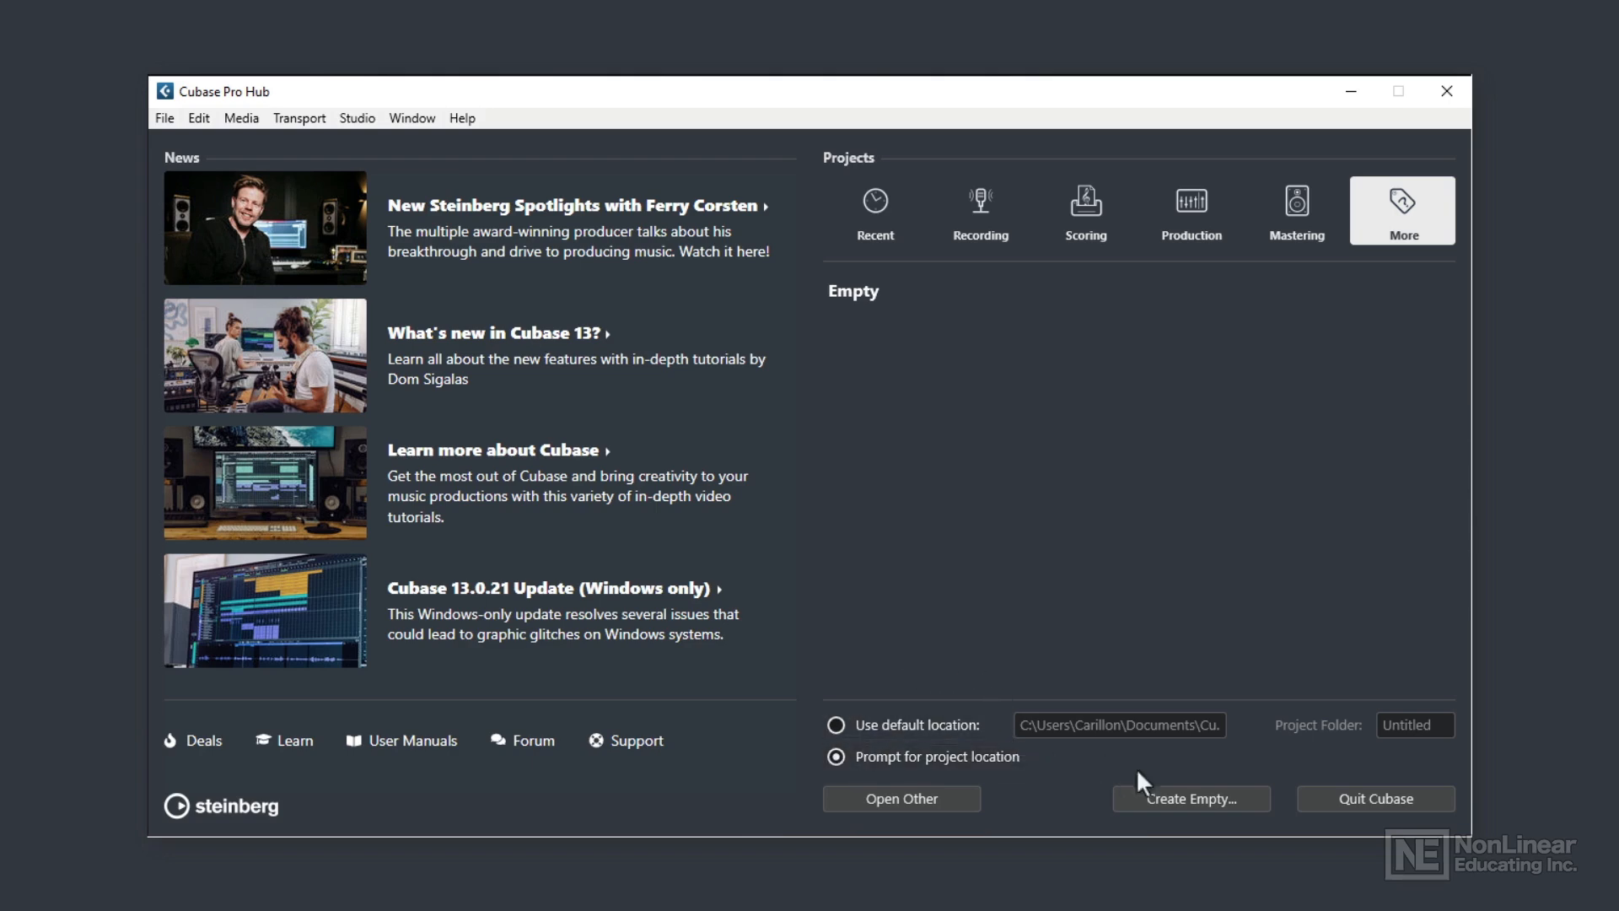
Create an empty project with folder A in Cubase Projects as its project folder.
{"action": "left_click", "coordinate": [1189, 798]}
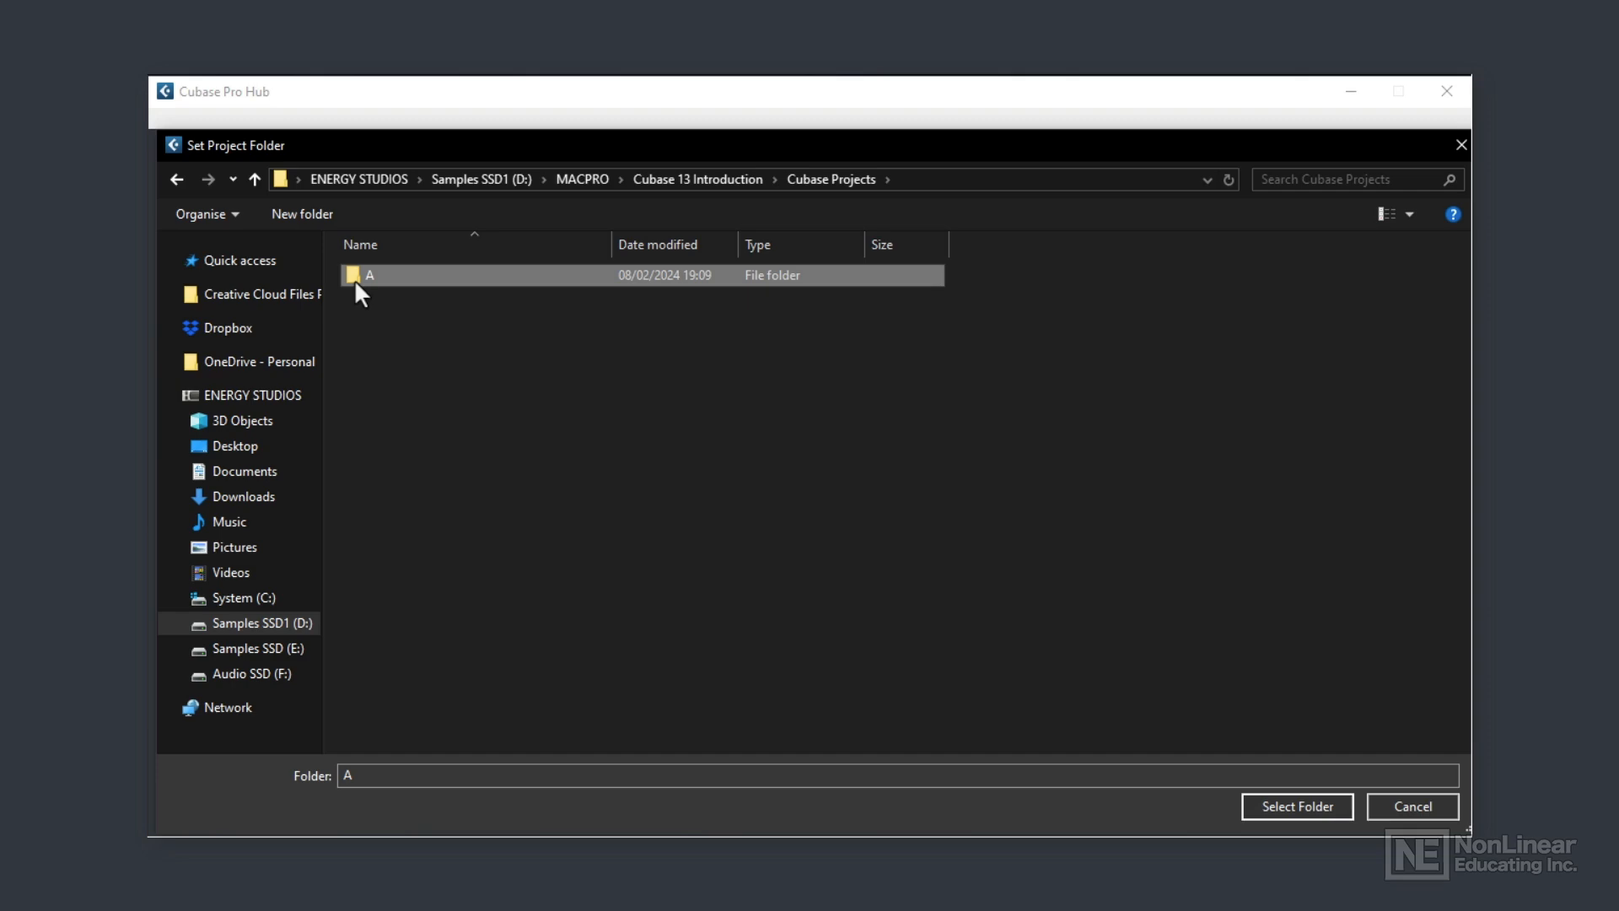
{"action": "double_click", "coordinate": [369, 275]}
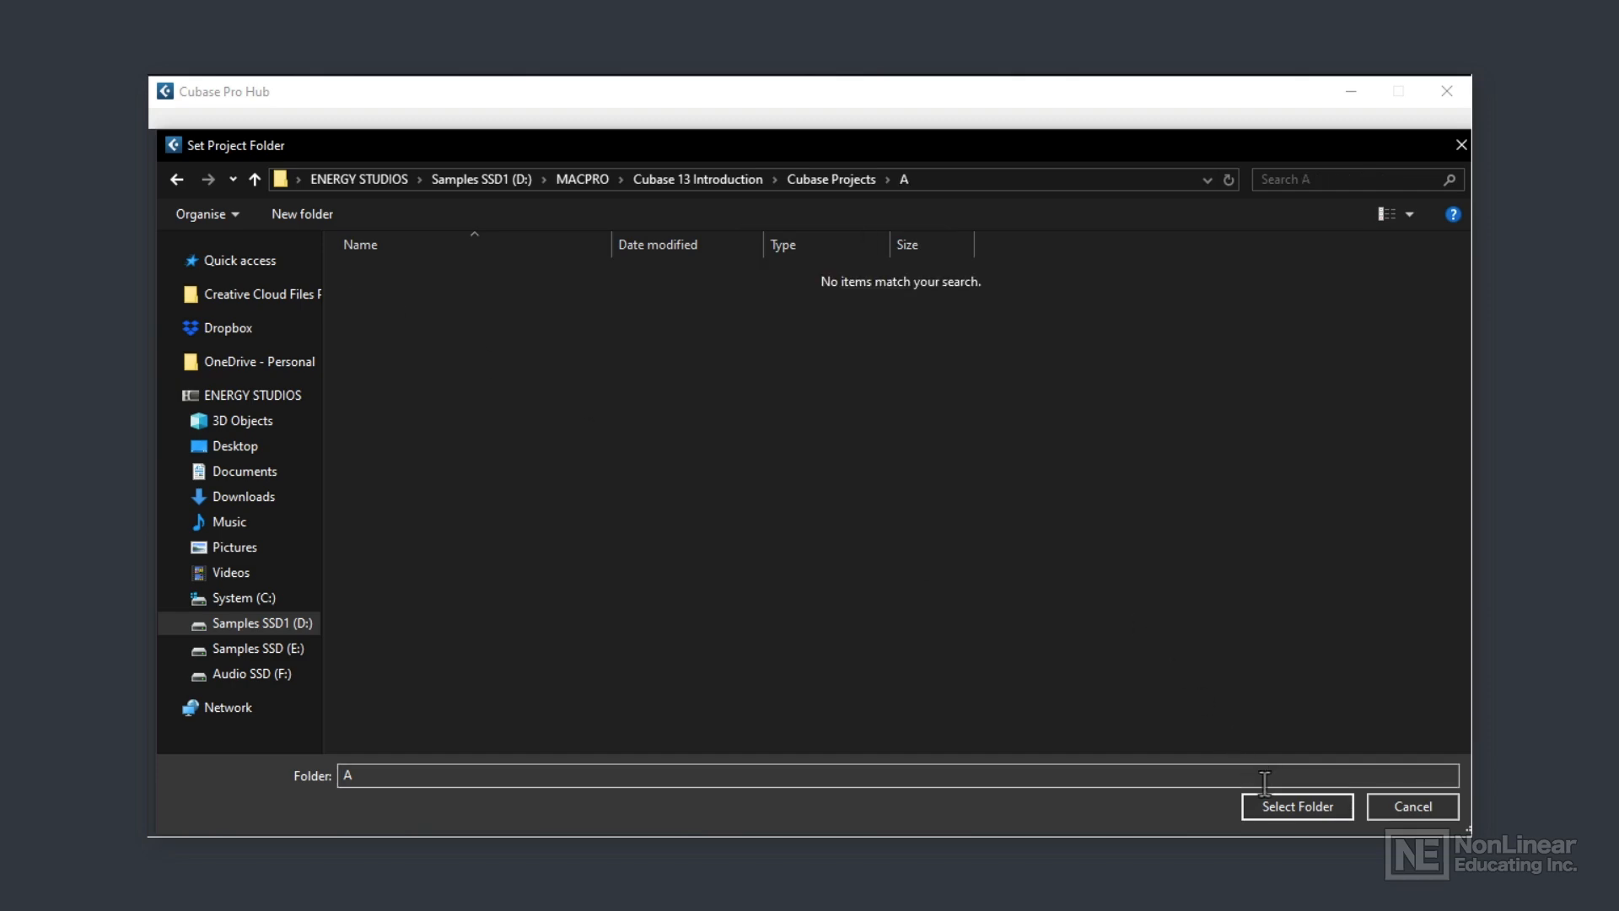
{"action": "left_click", "coordinate": [1295, 806]}
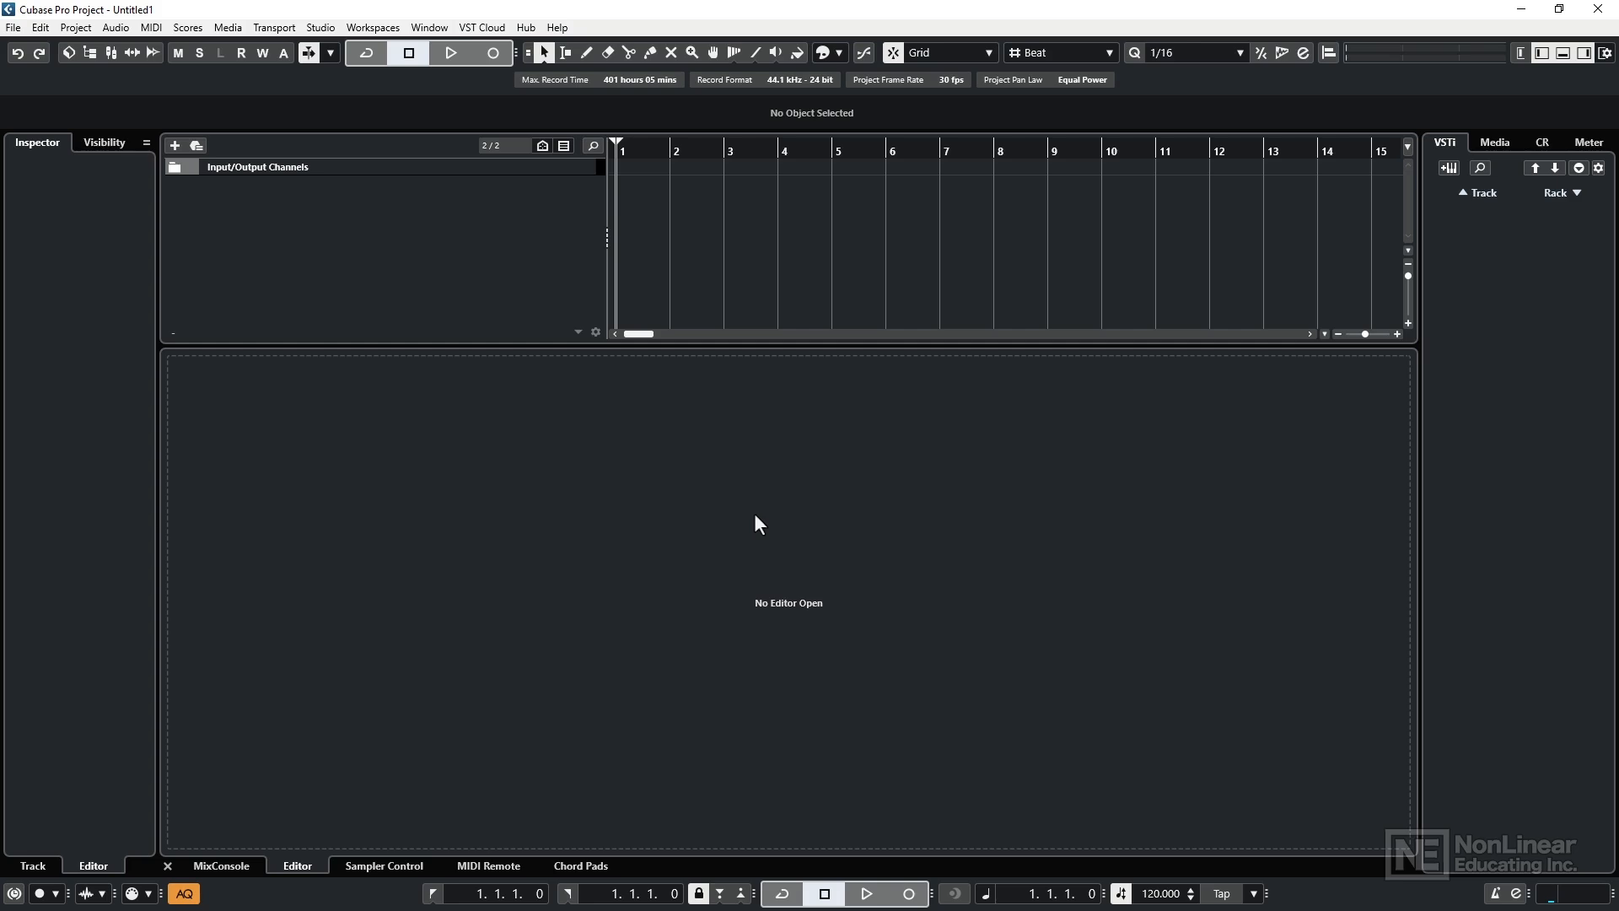
{"action": "mouse_move", "coordinate": [593, 357]}
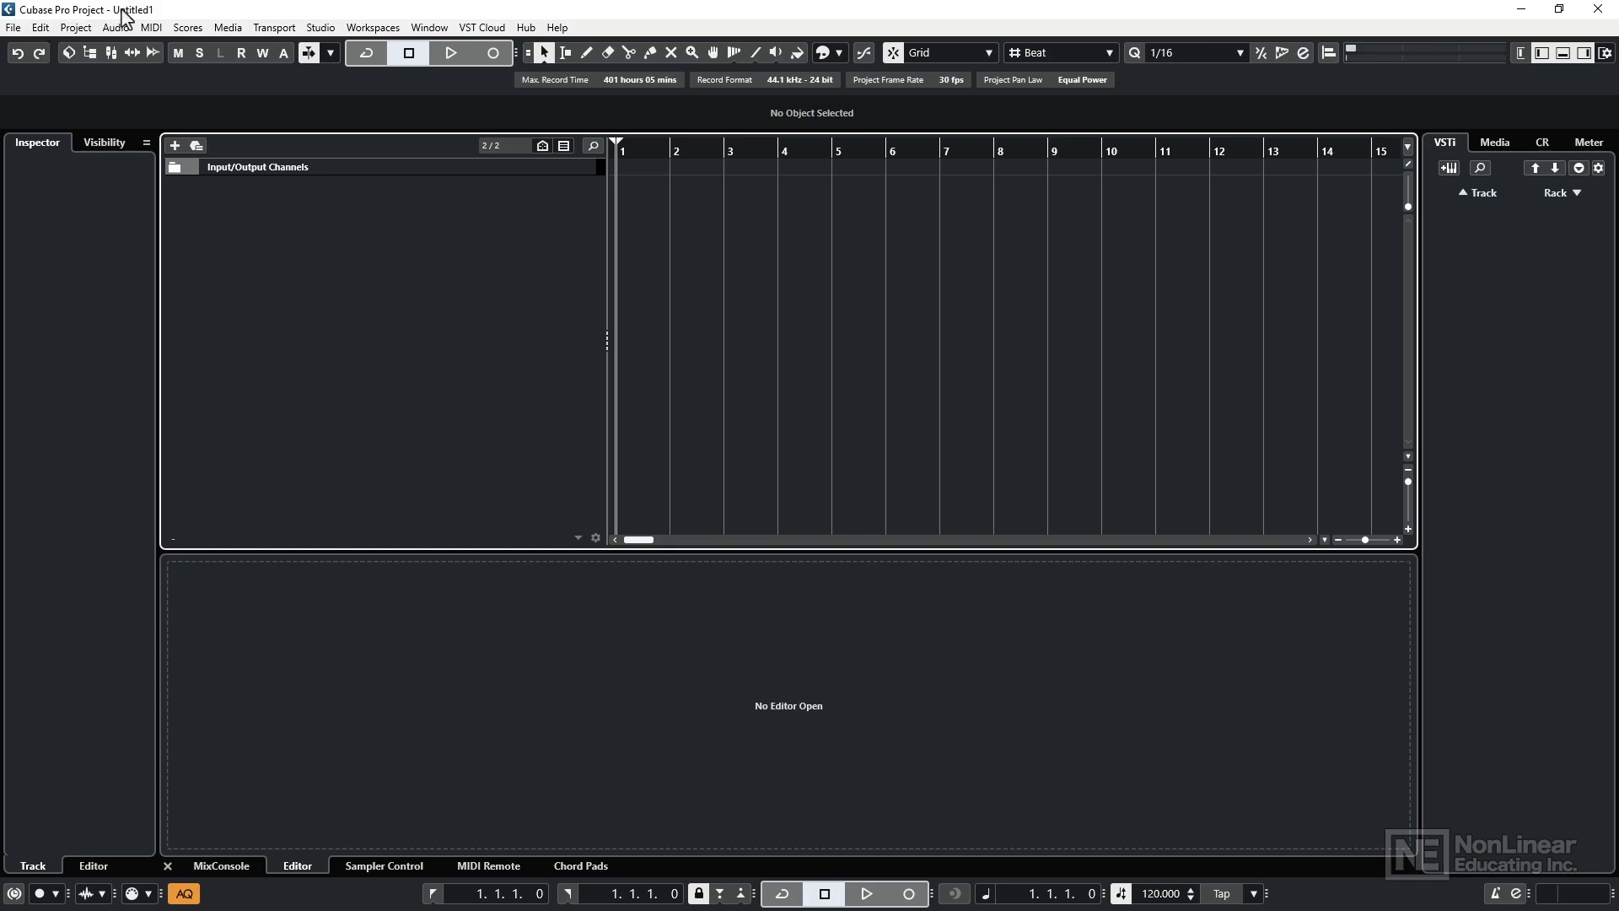
Bring up the File menu of the new Untitled1 project.
{"action": "left_click", "coordinate": [12, 27]}
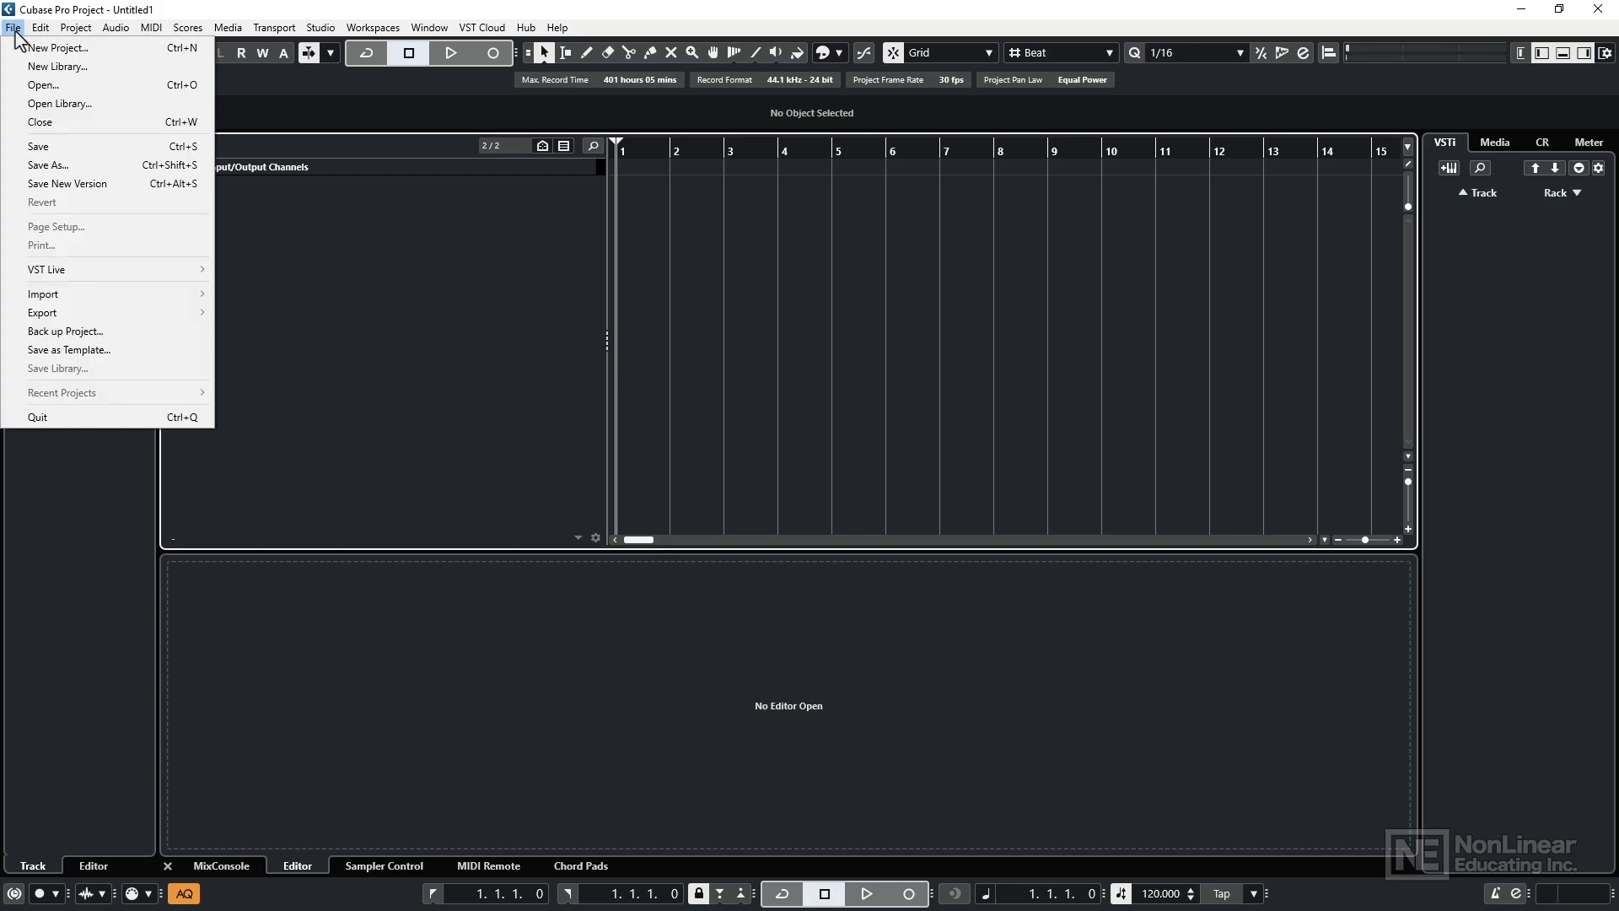
Save the project as 'Introduction' in folder A via Save As.
{"action": "left_click", "coordinate": [48, 165]}
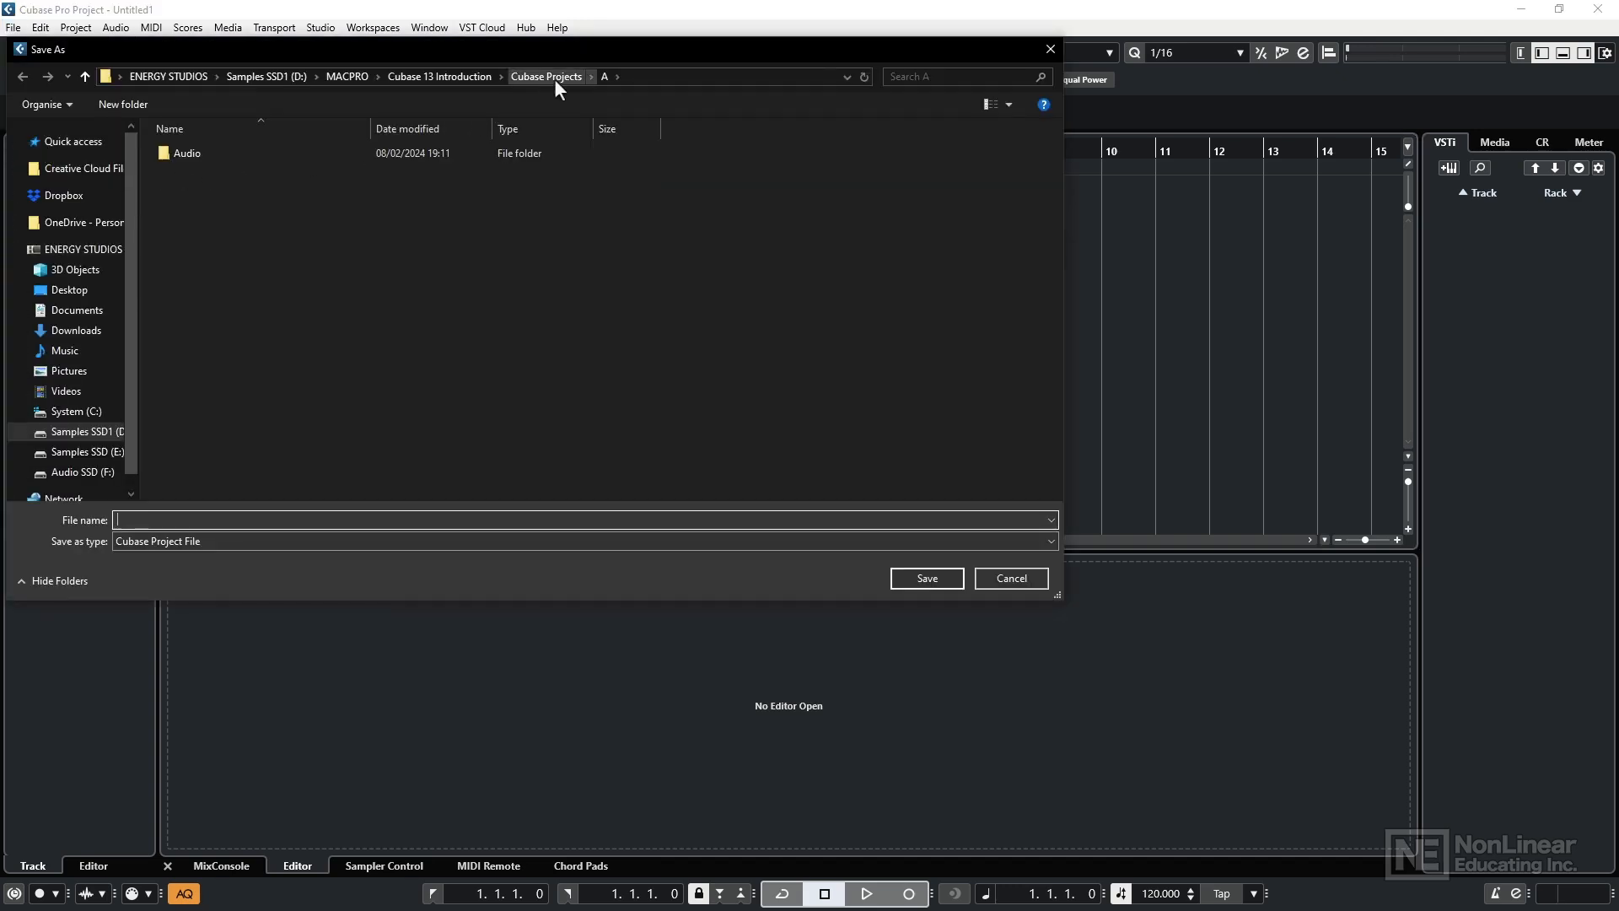
{"action": "left_click", "coordinate": [187, 154]}
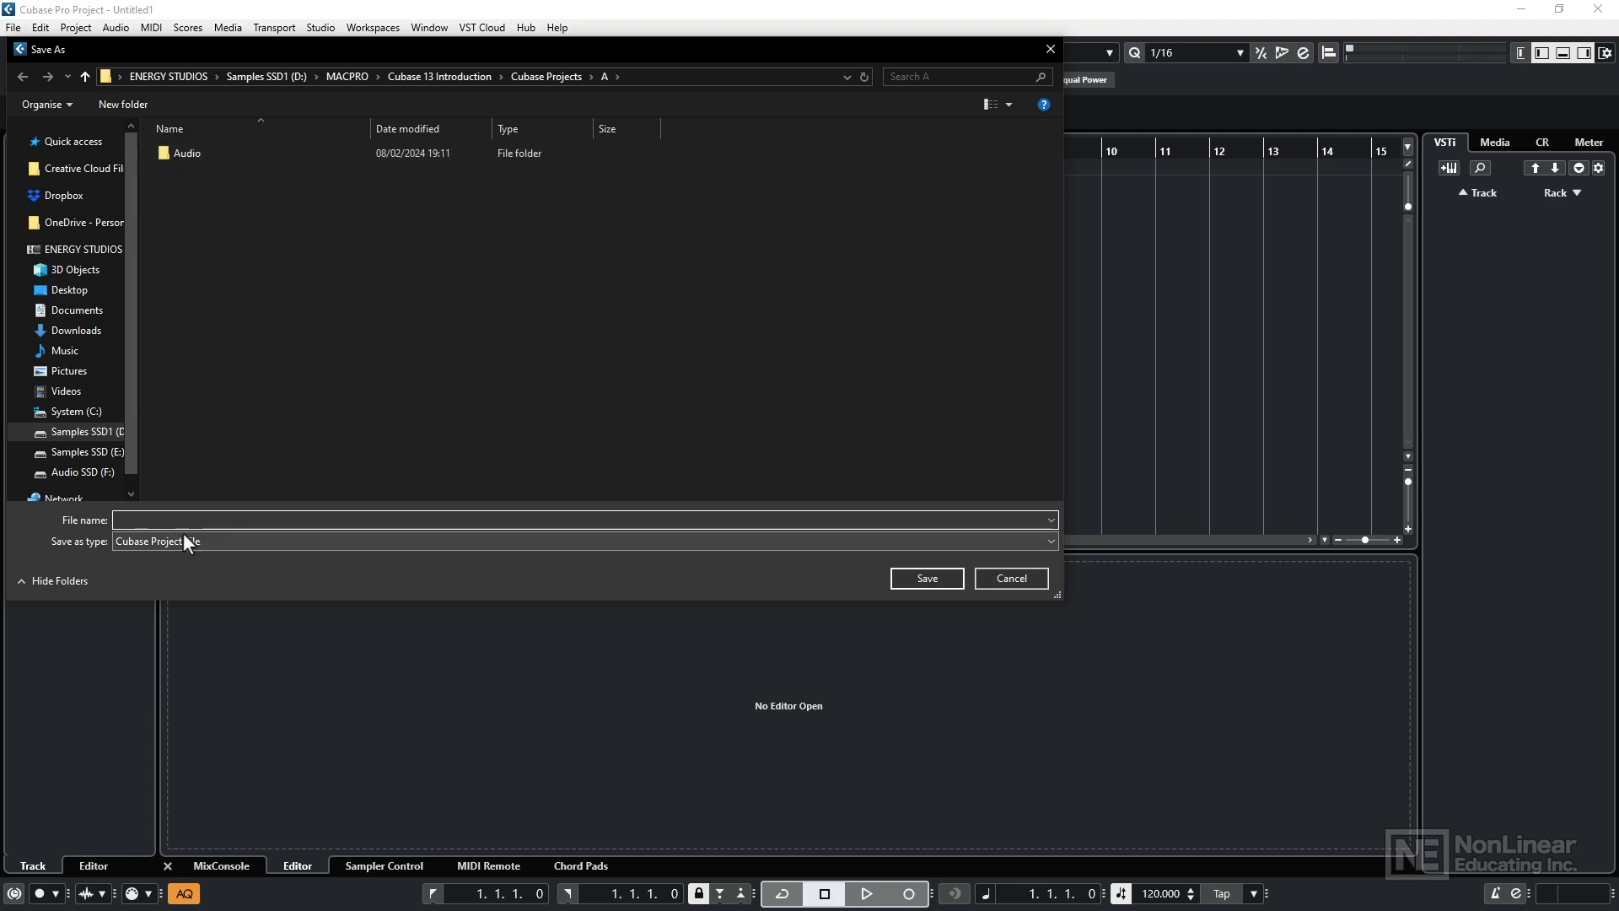
{"action": "type", "text": "Introduction"}
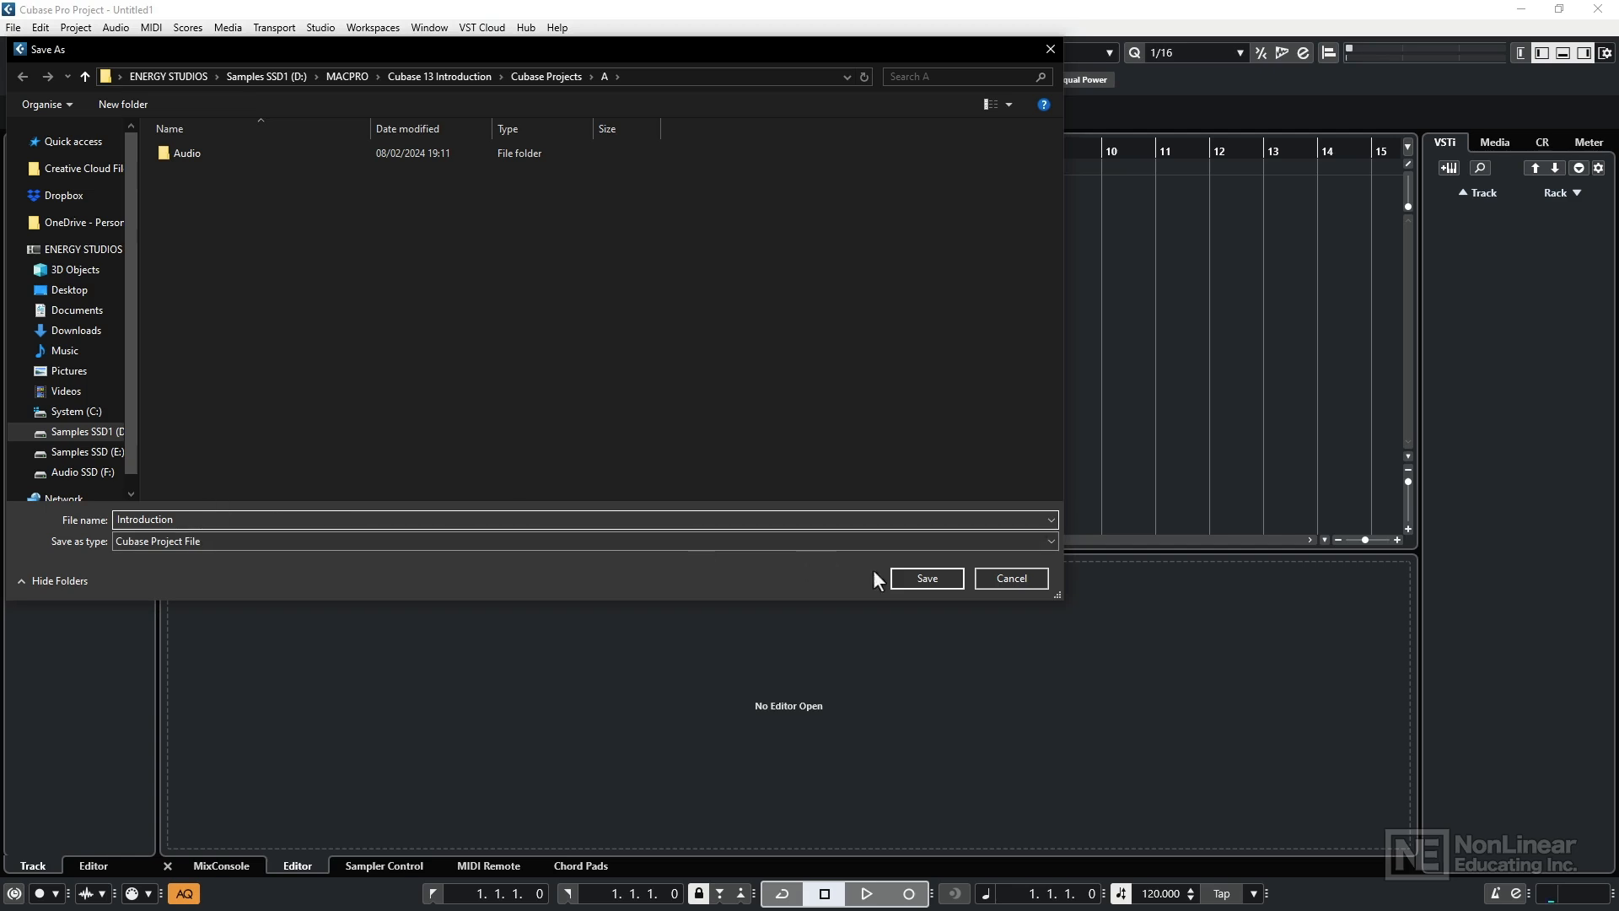
{"action": "left_click", "coordinate": [925, 577]}
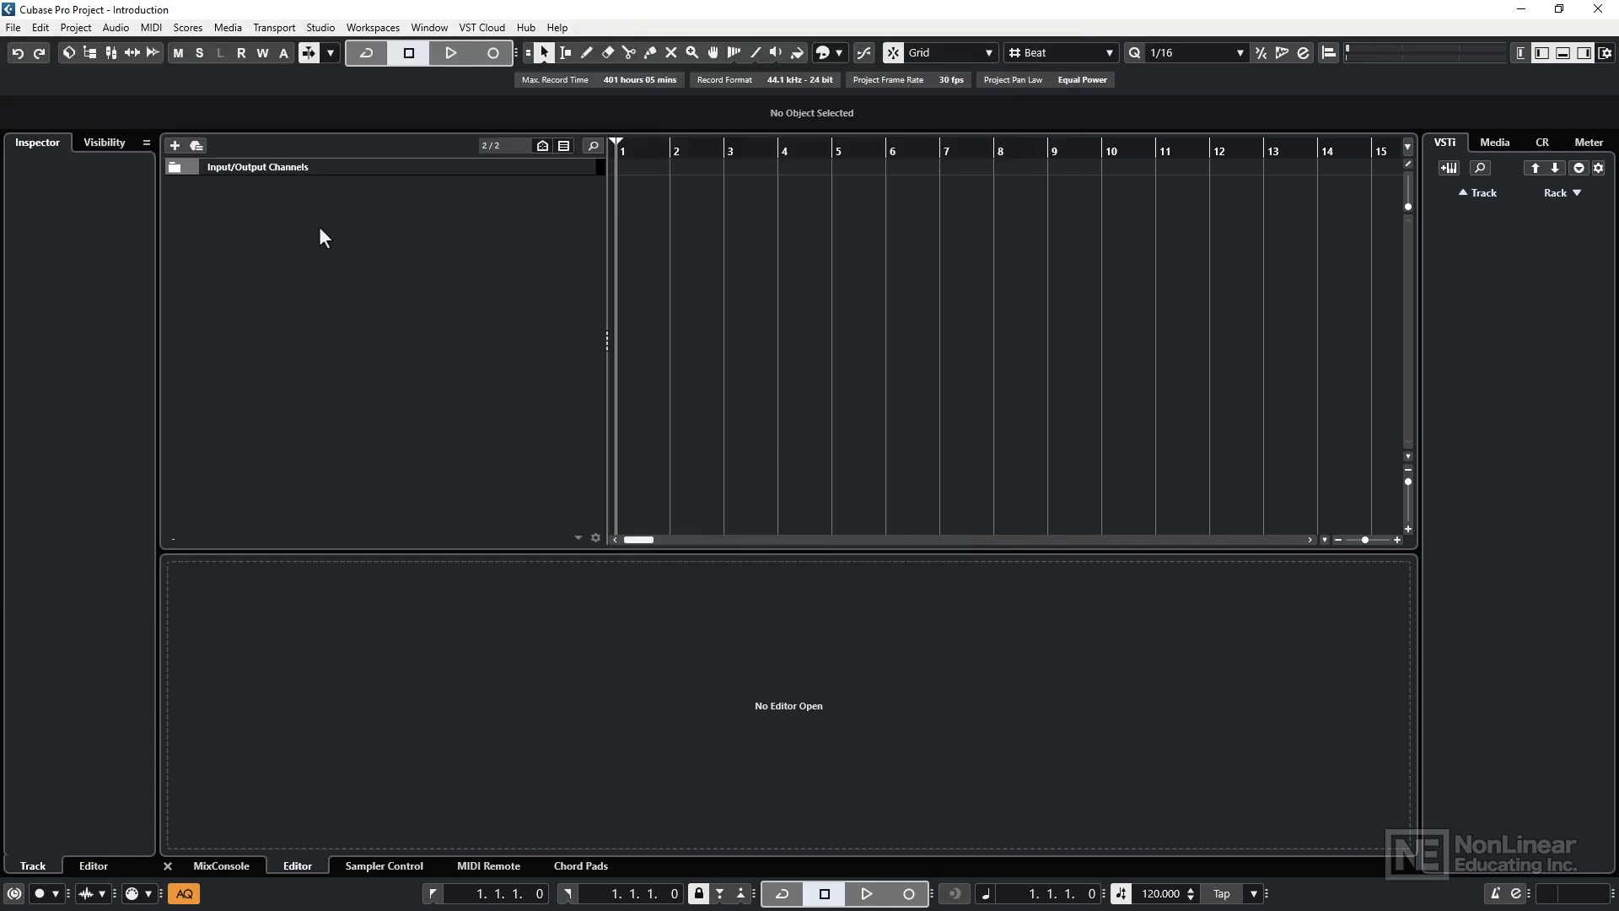